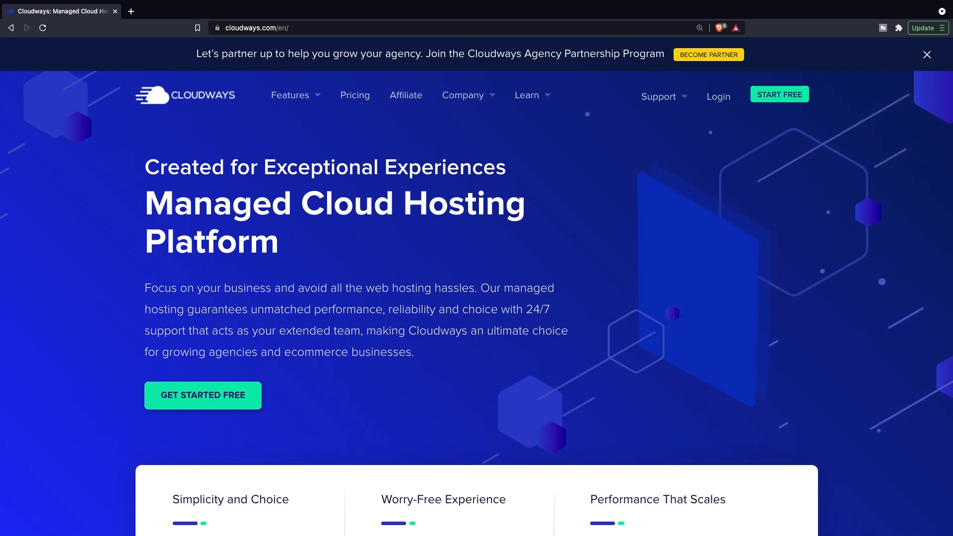
Step: Open the Cloudways pricing page and scroll through it
{"action": "left_click", "coordinate": [354, 95]}
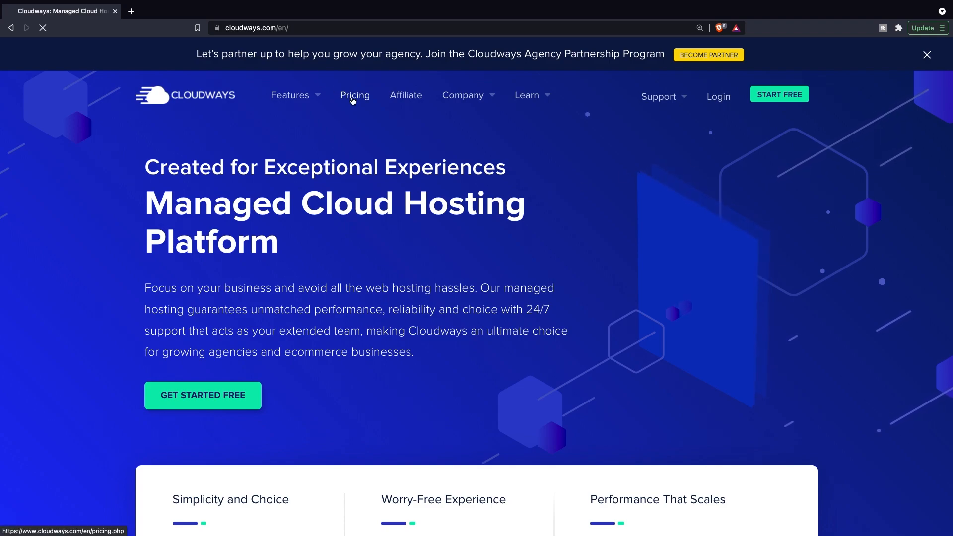
{"action": "left_click", "coordinate": [355, 94]}
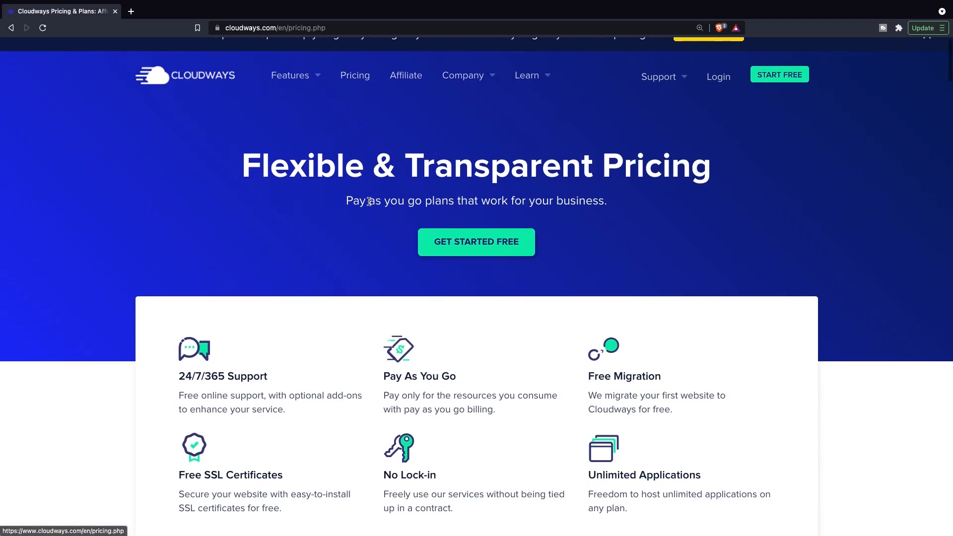
{"action": "scroll", "scroll_direction": "down", "scroll_amount": 3}
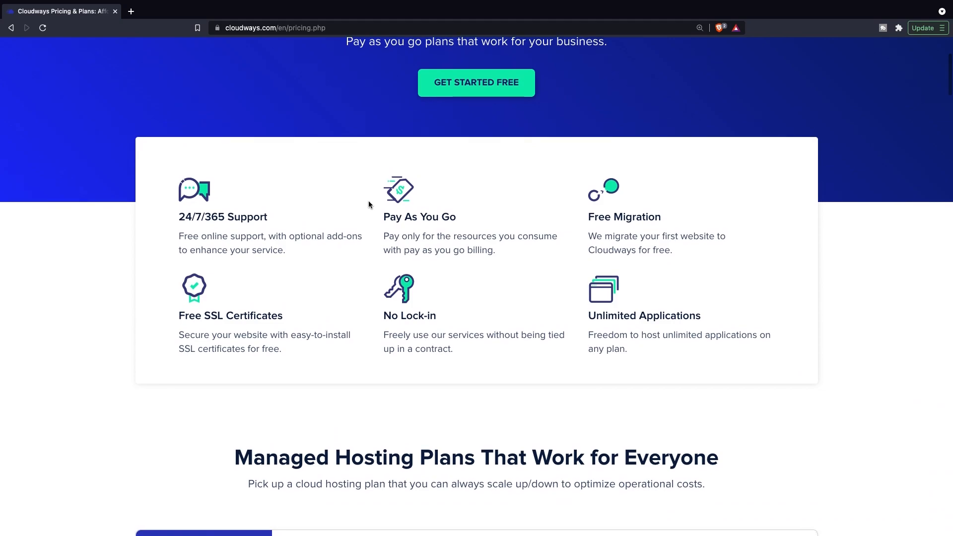
{"action": "scroll", "scroll_direction": "down", "scroll_amount": 3}
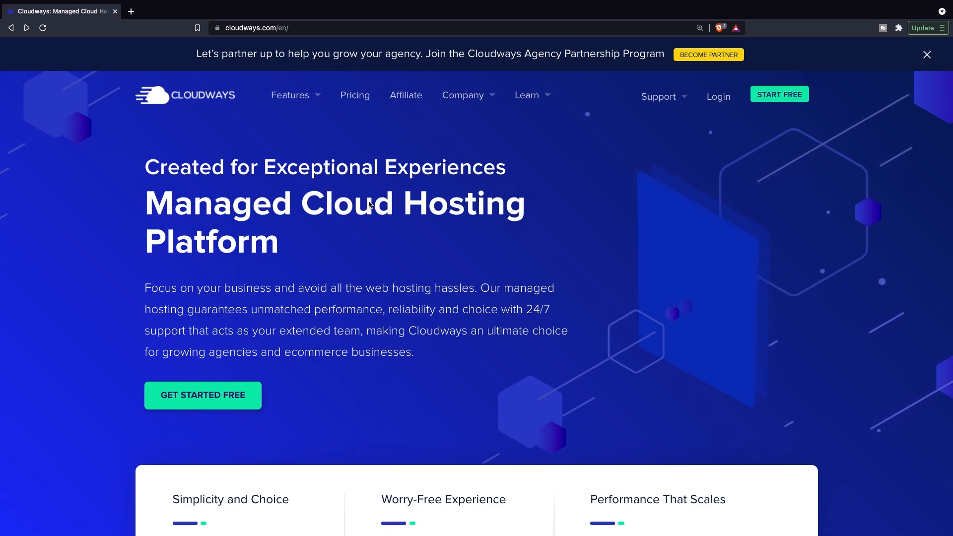
{"action": "mouse_move", "coordinate": [34, 356]}
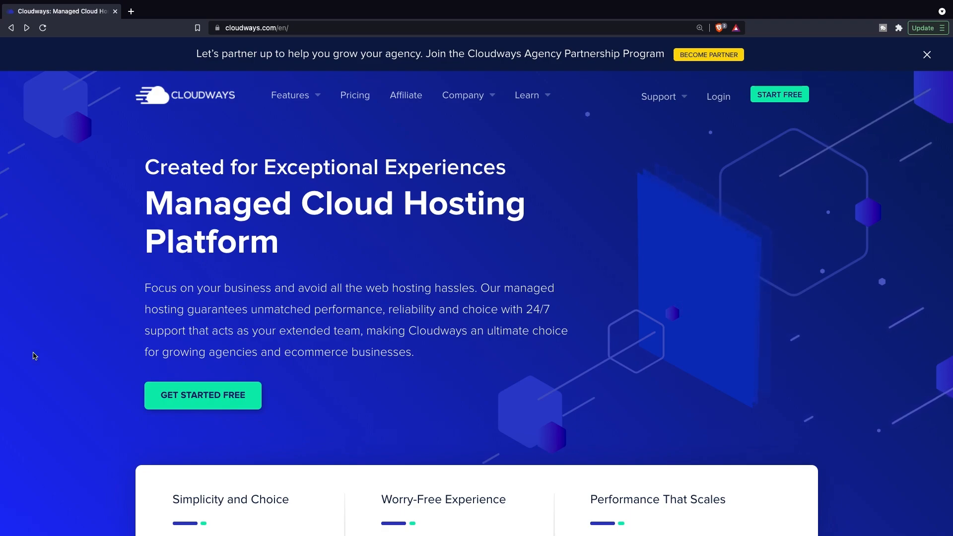
{"action": "mouse_move", "coordinate": [780, 94]}
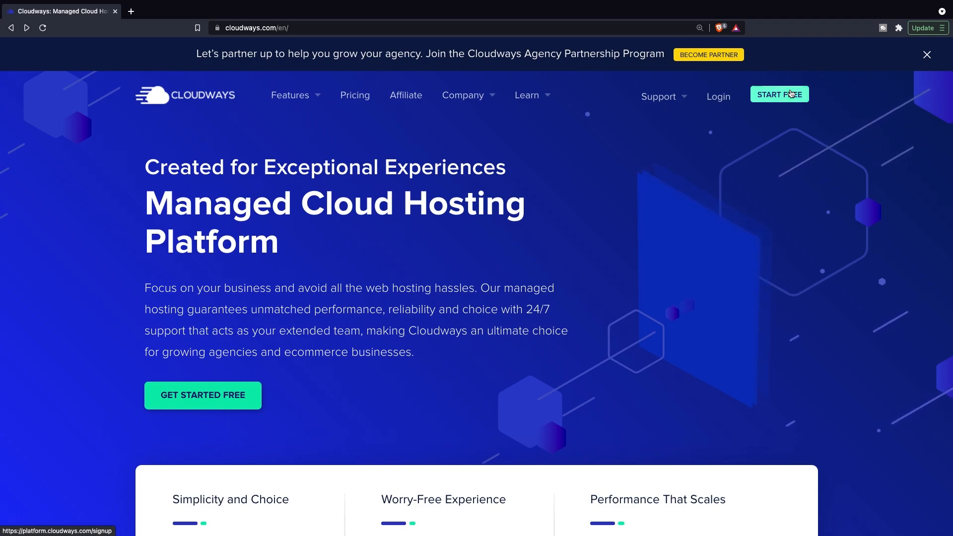
Step: Start a free account signup and enter promo code DARY15
{"action": "left_click", "coordinate": [779, 95]}
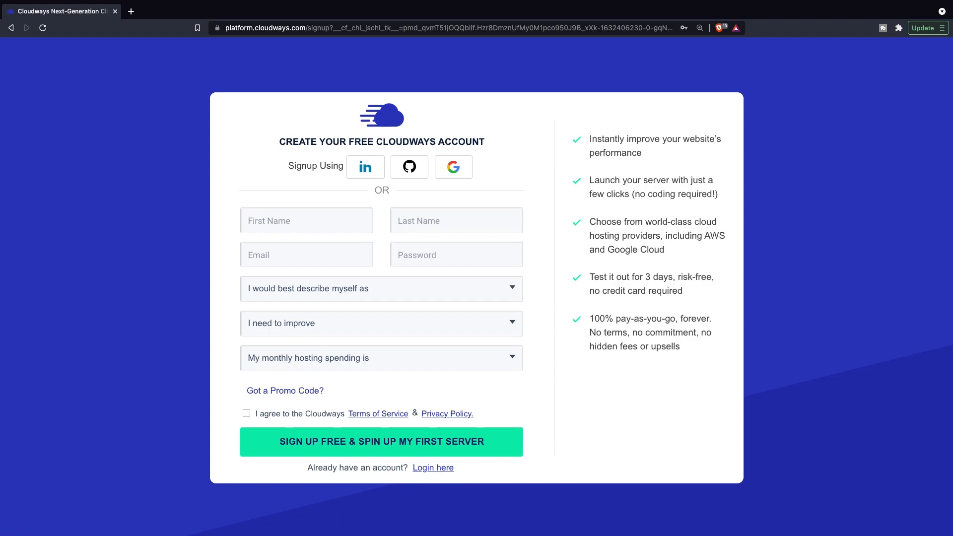
{"action": "mouse_move", "coordinate": [404, 295]}
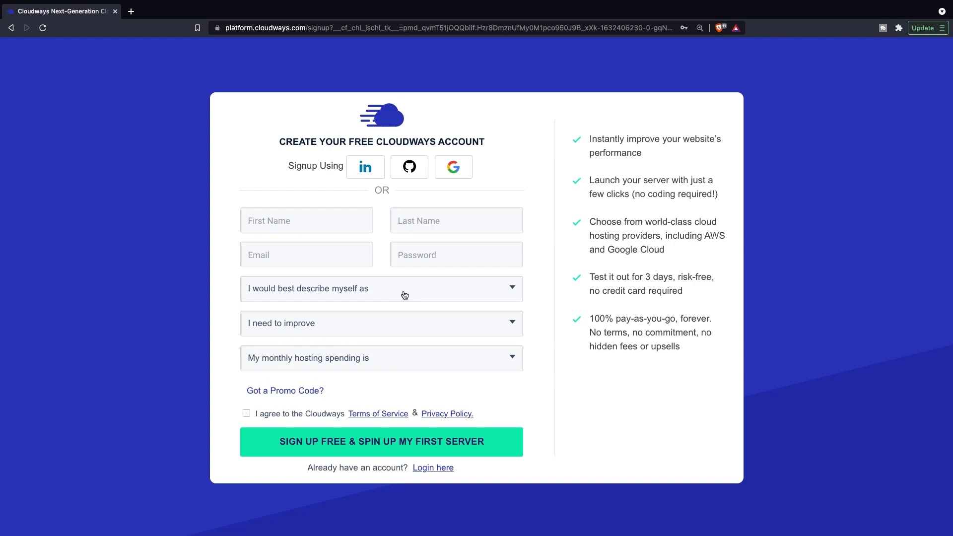
{"action": "mouse_move", "coordinate": [277, 347]}
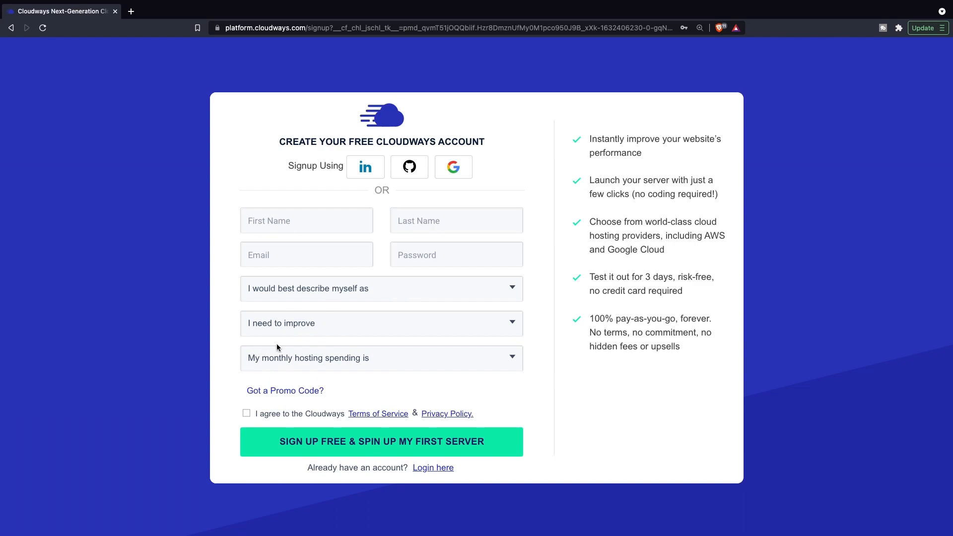
{"action": "left_click", "coordinate": [285, 391]}
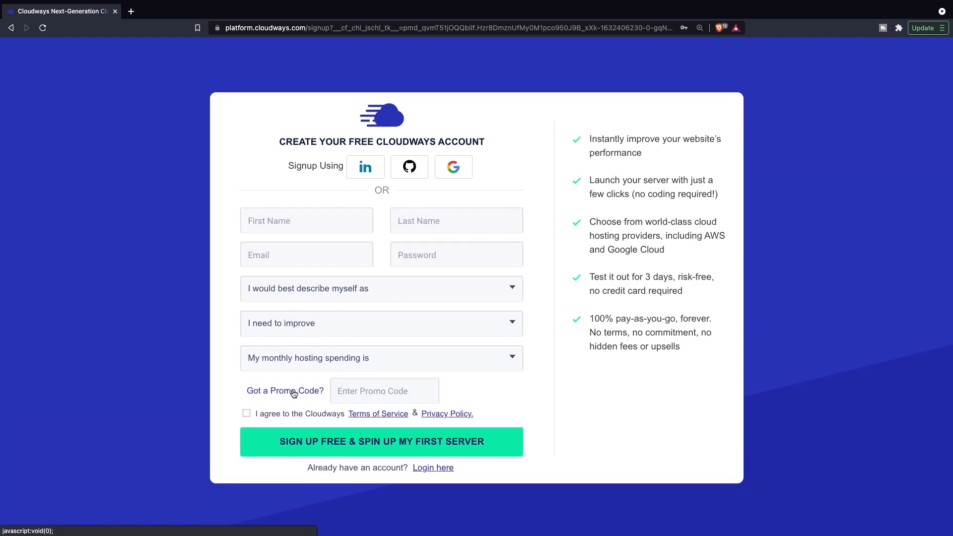
{"action": "type", "text": "DARY"}
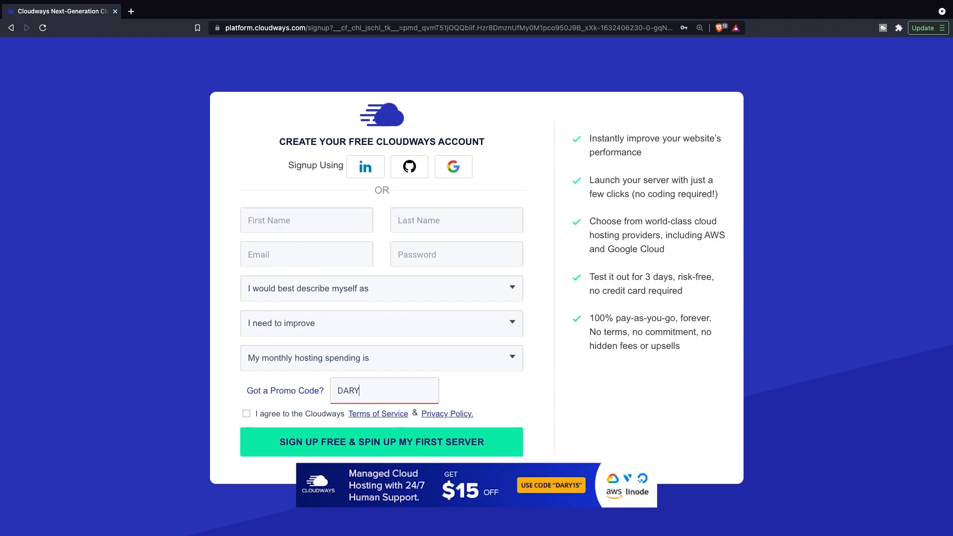
{"action": "type", "text": "15"}
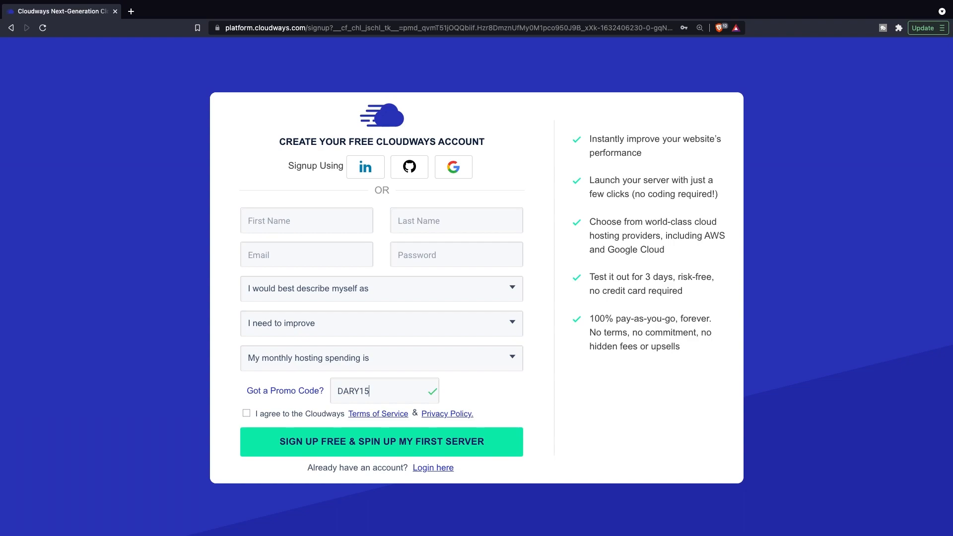
Step: Choose Laravel 8.26.1 on the deploy page and name the app and server TestProject
{"action": "left_click", "coordinate": [381, 441]}
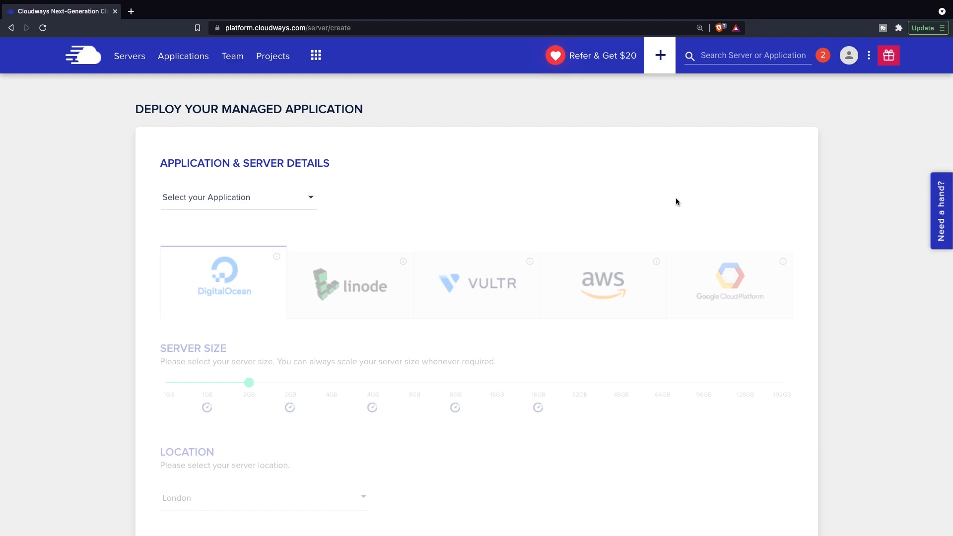
{"action": "mouse_move", "coordinate": [474, 249]}
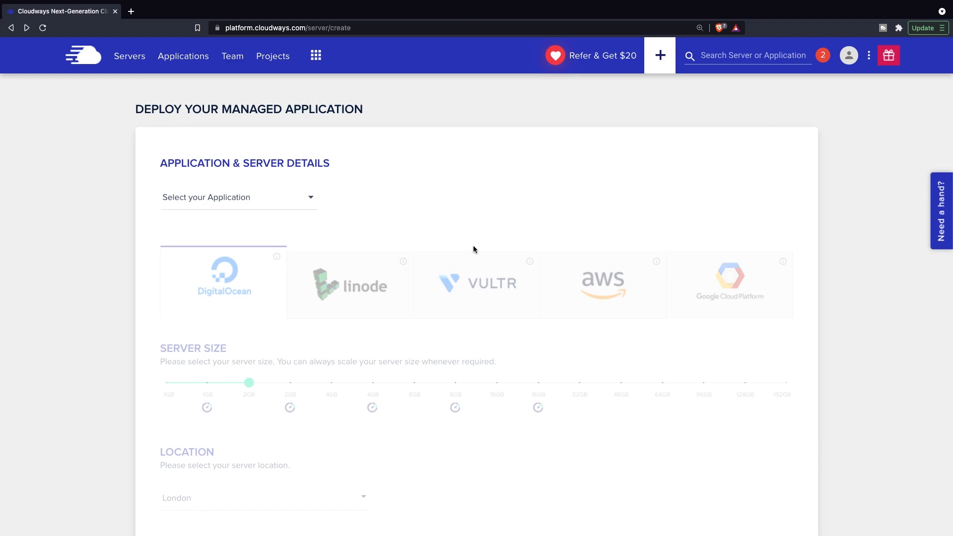
{"action": "mouse_move", "coordinate": [234, 186]}
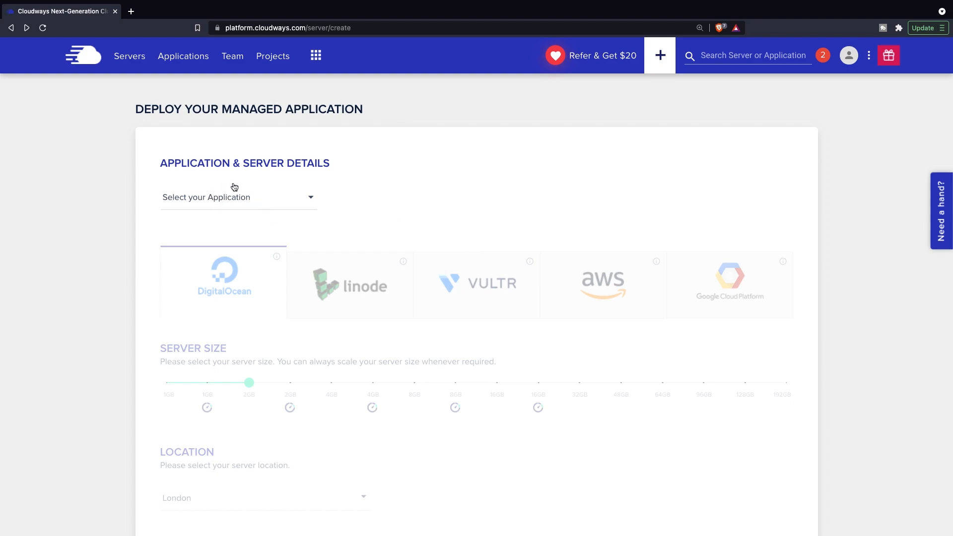
{"action": "left_click", "coordinate": [238, 197]}
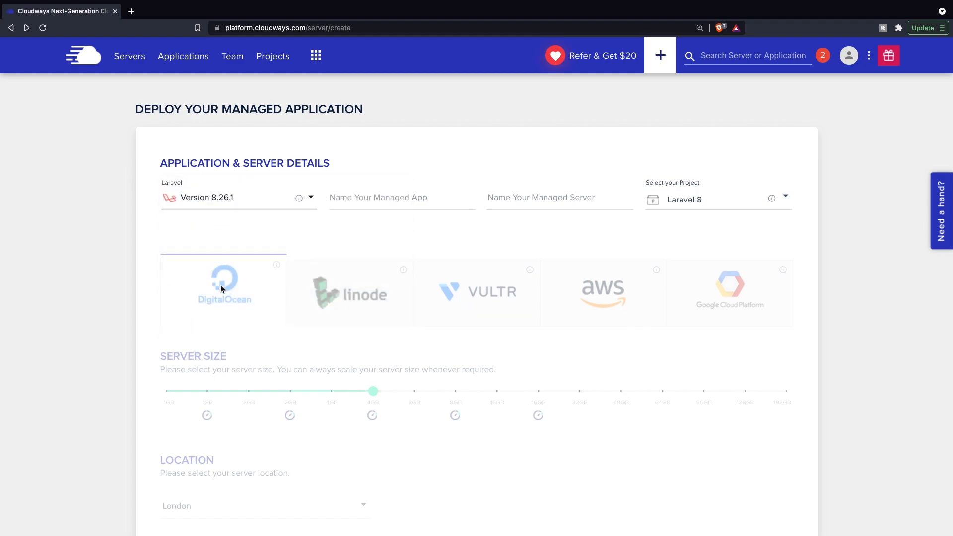
{"action": "left_click", "coordinate": [310, 197]}
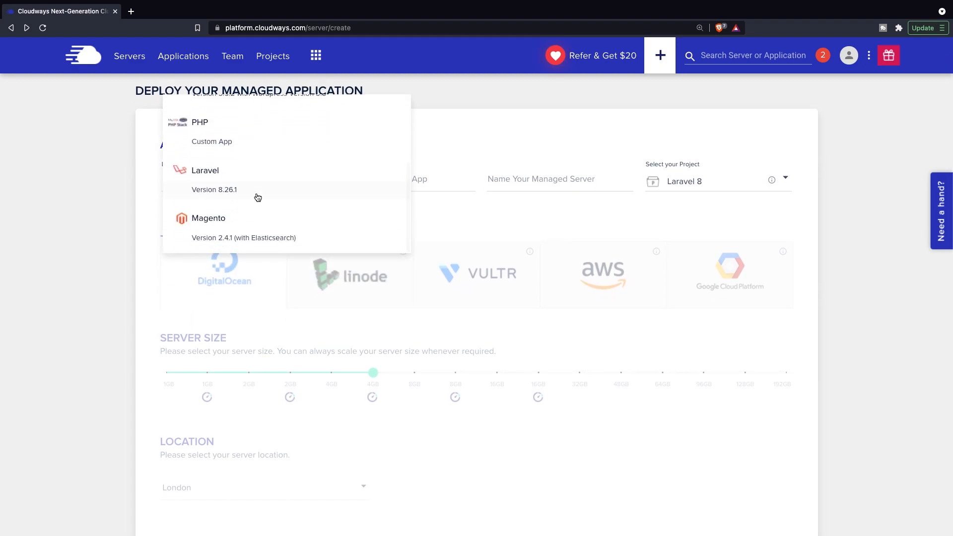
{"action": "left_click", "coordinate": [214, 189]}
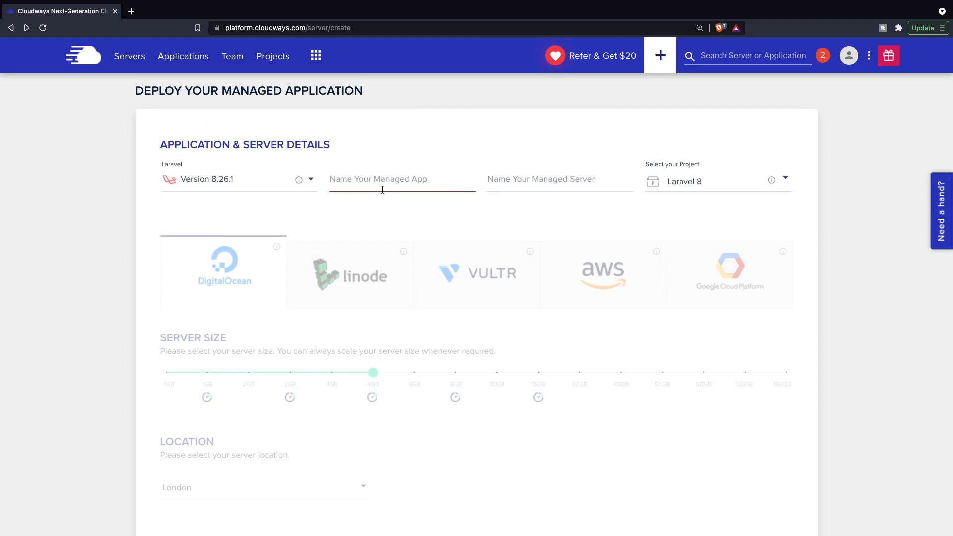
{"action": "type", "text": "T"}
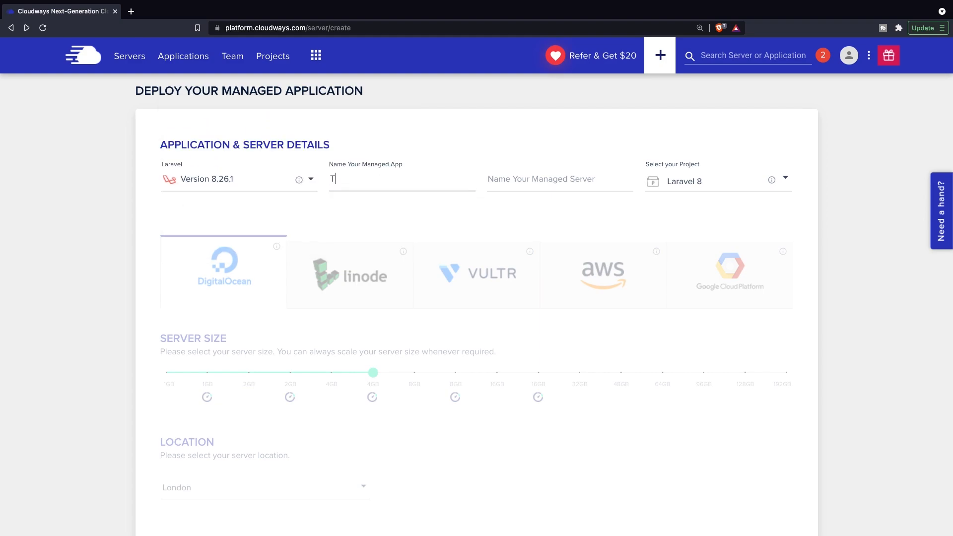
{"action": "type", "text": "estProject"}
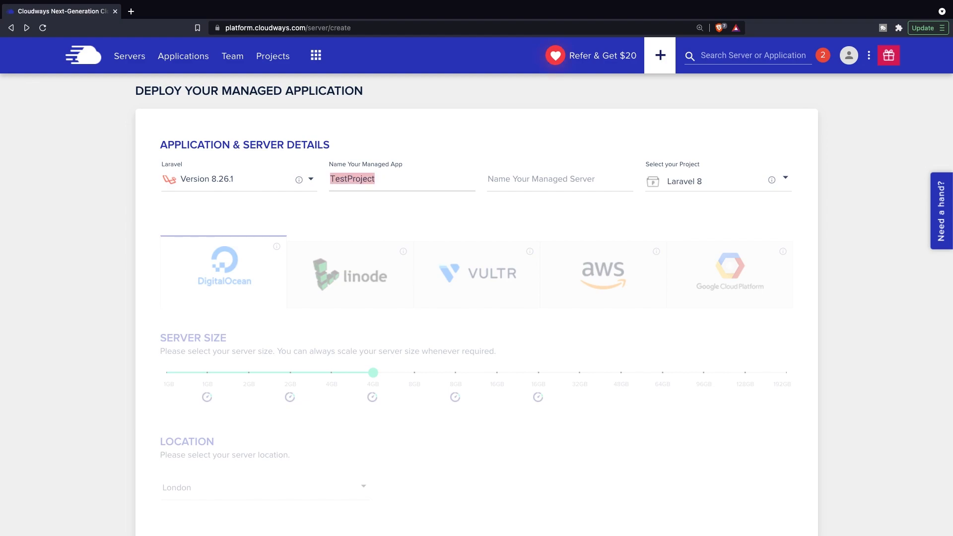
{"action": "left_click", "coordinate": [541, 179]}
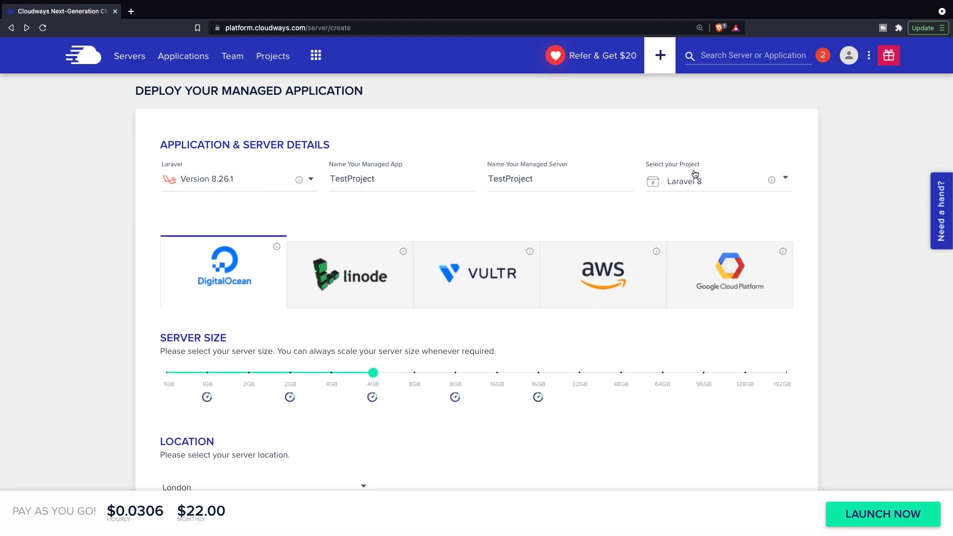
{"action": "mouse_move", "coordinate": [363, 213]}
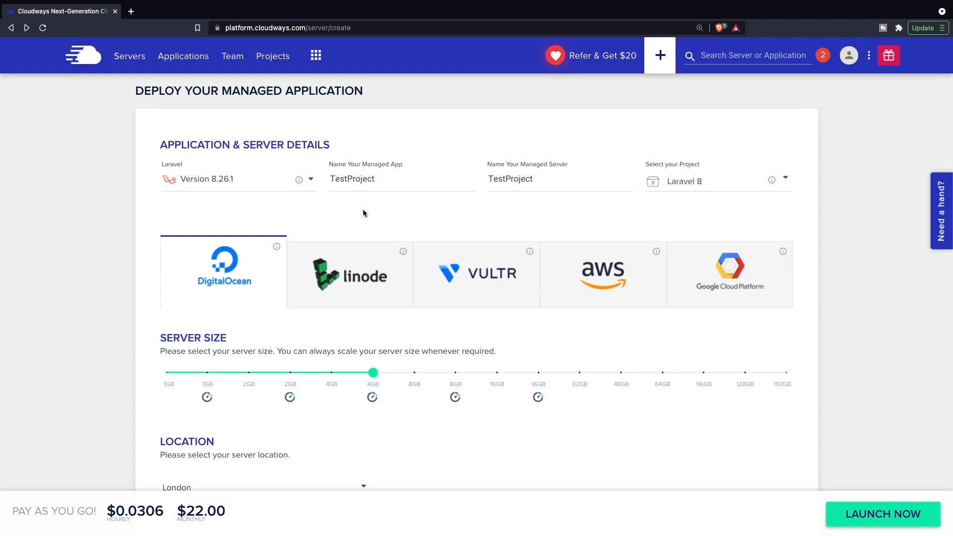
{"action": "mouse_move", "coordinate": [364, 213]}
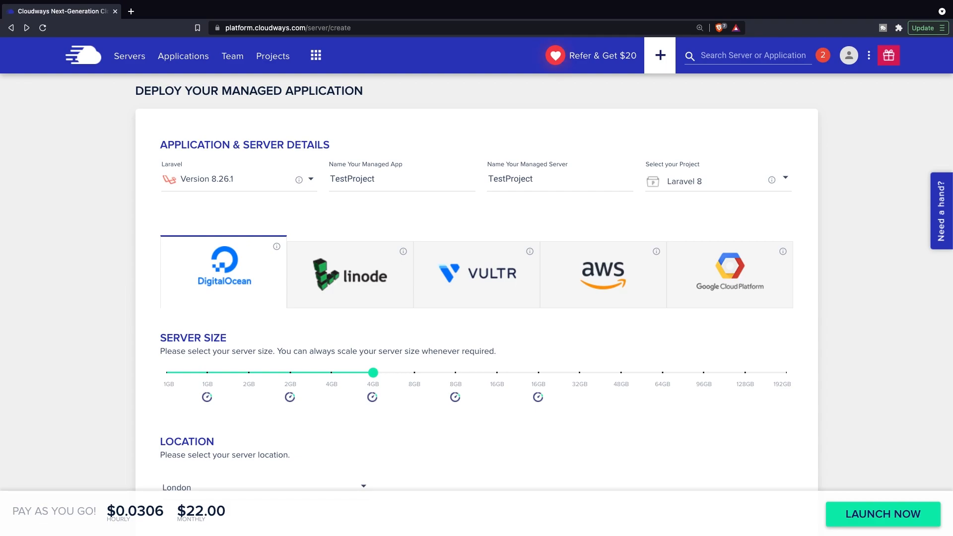
{"action": "mouse_move", "coordinate": [257, 258]}
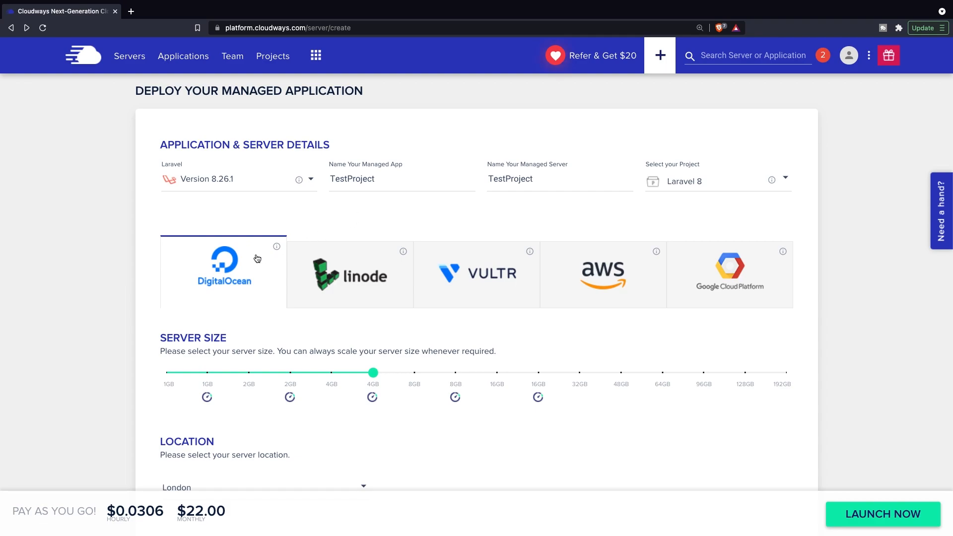
{"action": "mouse_move", "coordinate": [477, 287]}
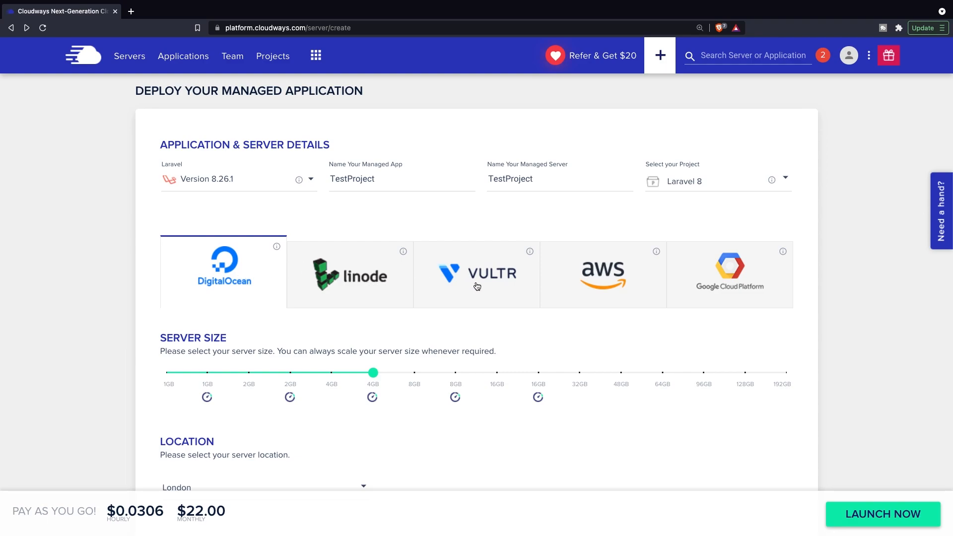
{"action": "mouse_move", "coordinate": [709, 284]}
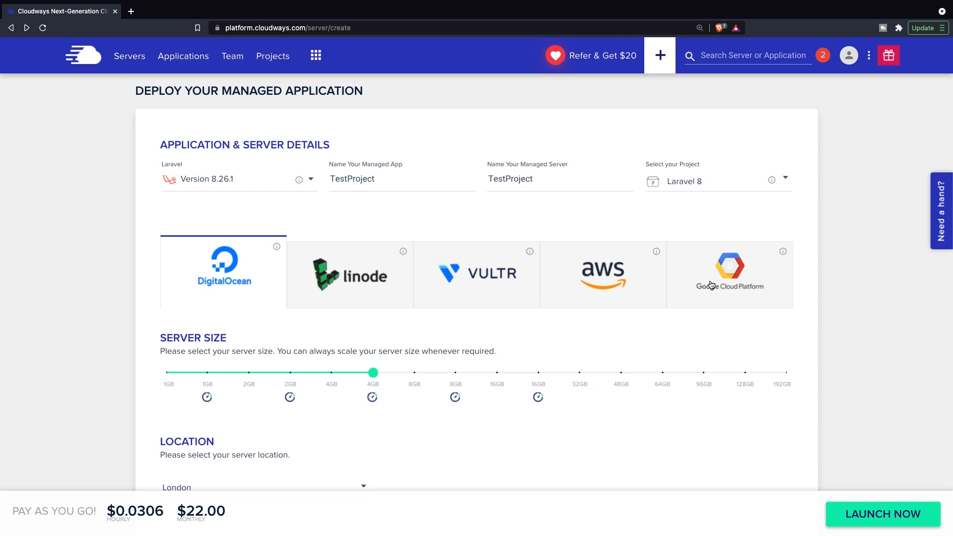
{"action": "mouse_move", "coordinate": [236, 247]}
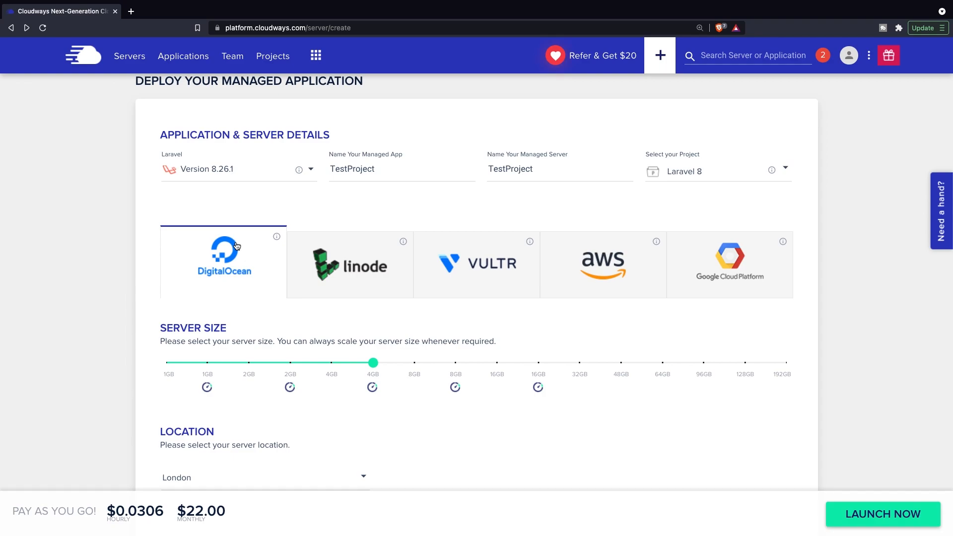
Step: Scroll down the deploy form toward the server size and monthly price
{"action": "scroll", "scroll_direction": "down", "scroll_amount": 3}
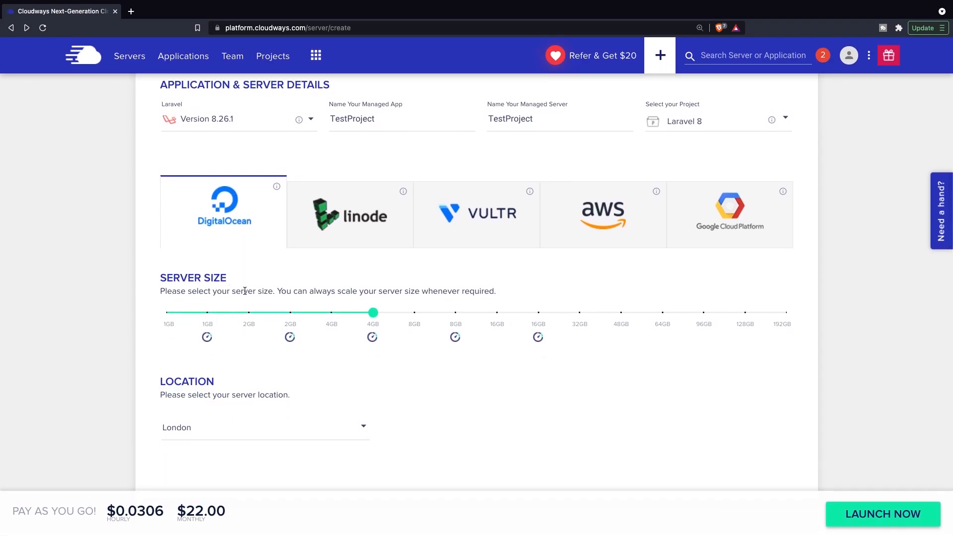
{"action": "mouse_move", "coordinate": [373, 313]}
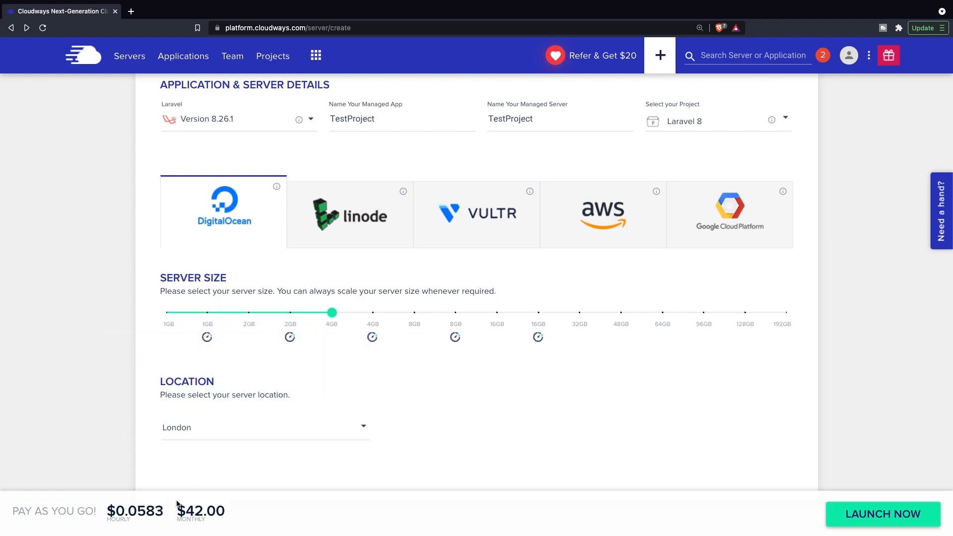
{"action": "mouse_move", "coordinate": [243, 512]}
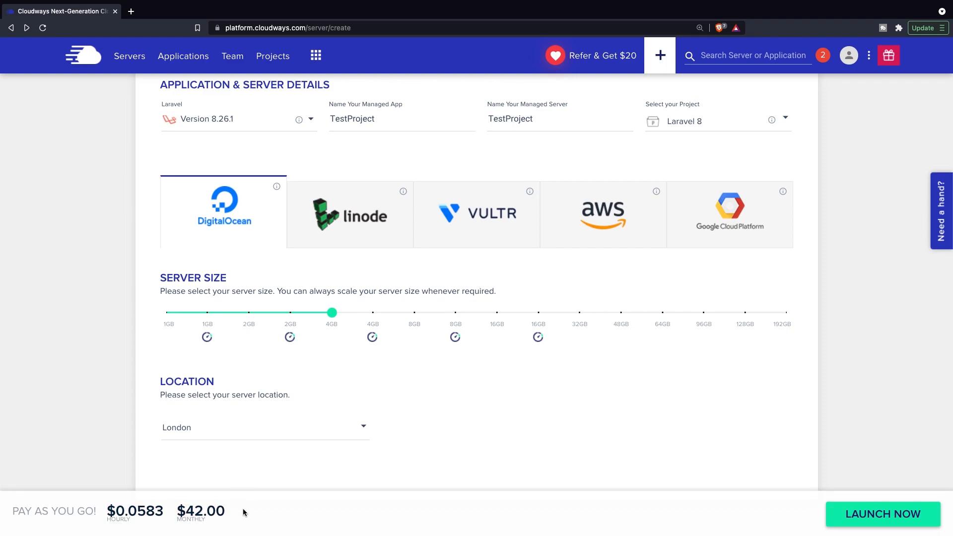
{"action": "mouse_move", "coordinate": [232, 434]}
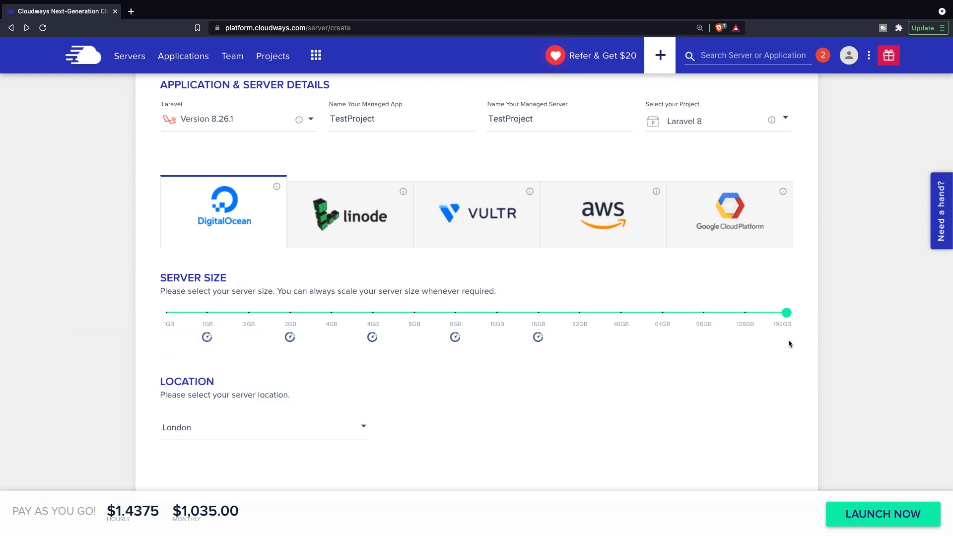
{"action": "mouse_move", "coordinate": [89, 498]}
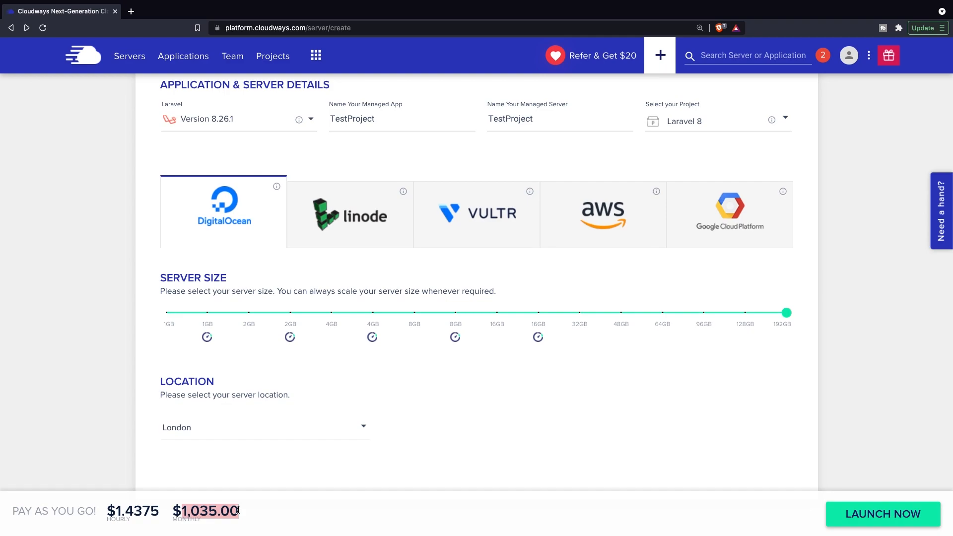
{"action": "mouse_move", "coordinate": [784, 312]}
{"action": "type", "text": "cloudways.com"}
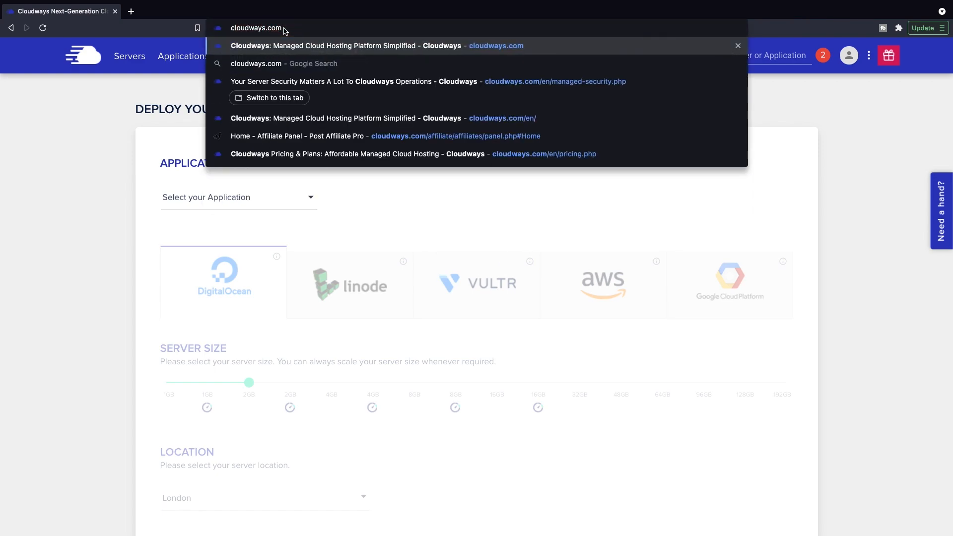
Step: Go to cloudways.com/en/managed-security.php and scroll into its feature list
{"action": "type", "text": "/en/managed-security.php"}
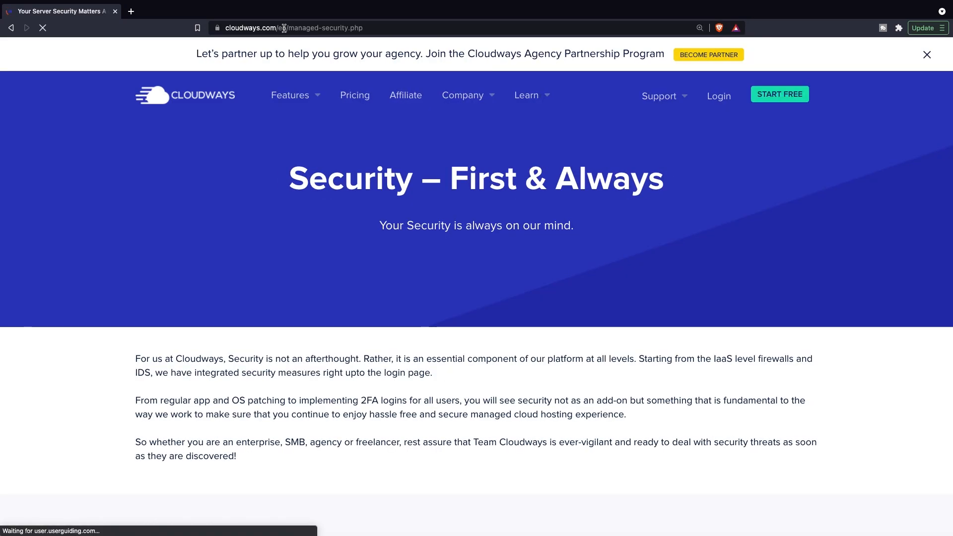
{"action": "left_click", "coordinate": [290, 95]}
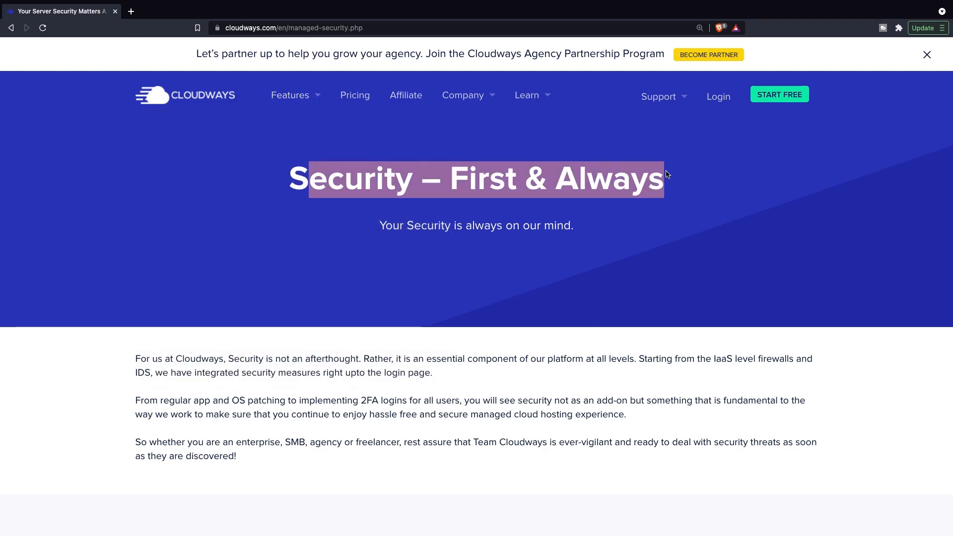
{"action": "scroll", "scroll_direction": "down", "scroll_amount": 3}
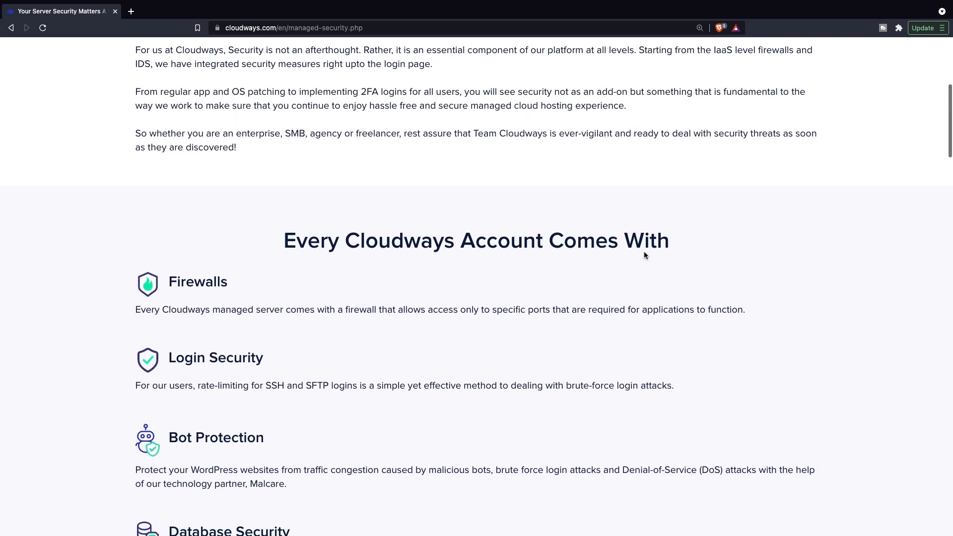
{"action": "scroll", "scroll_direction": "down", "scroll_amount": 3}
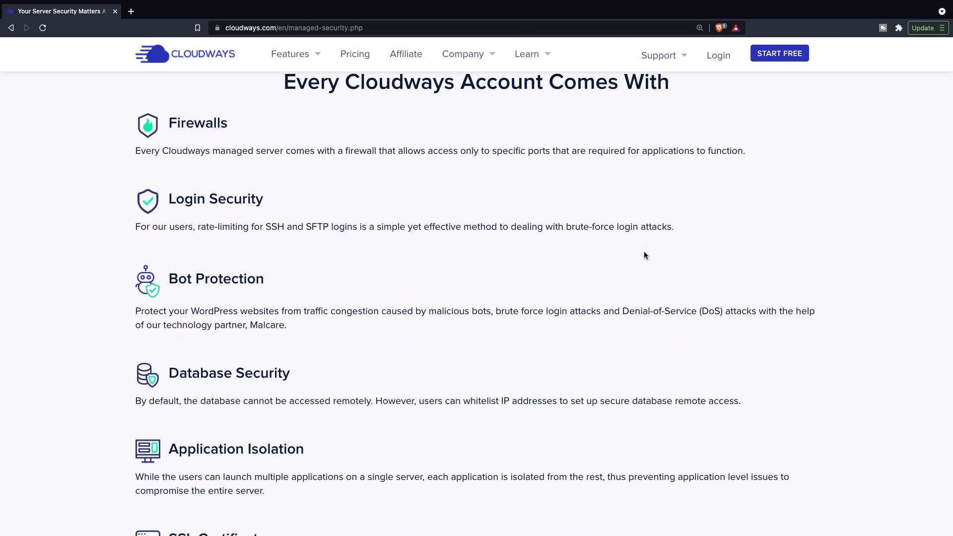
{"action": "mouse_move", "coordinate": [468, 221]}
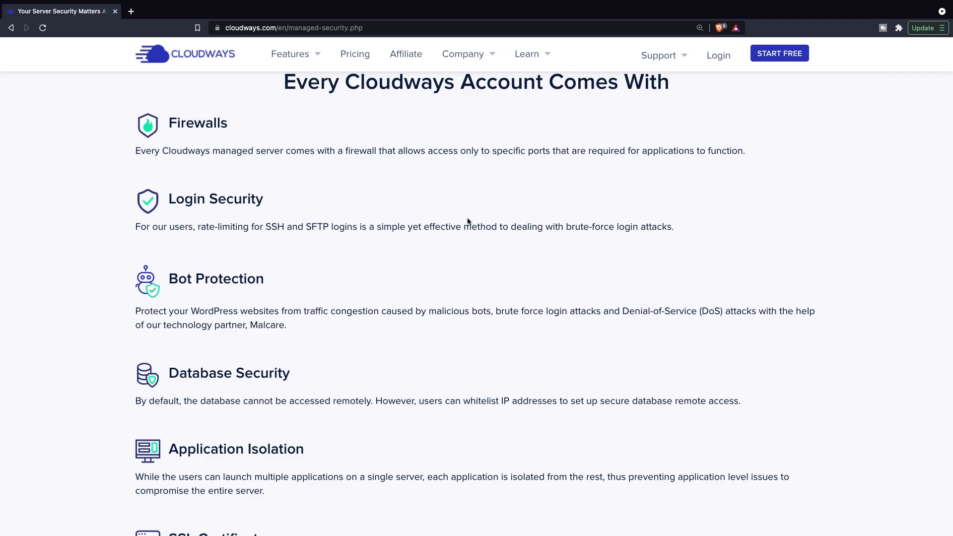
Step: Highlight the Firewalls heading and read through the included security features
{"action": "double_click", "coordinate": [196, 122]}
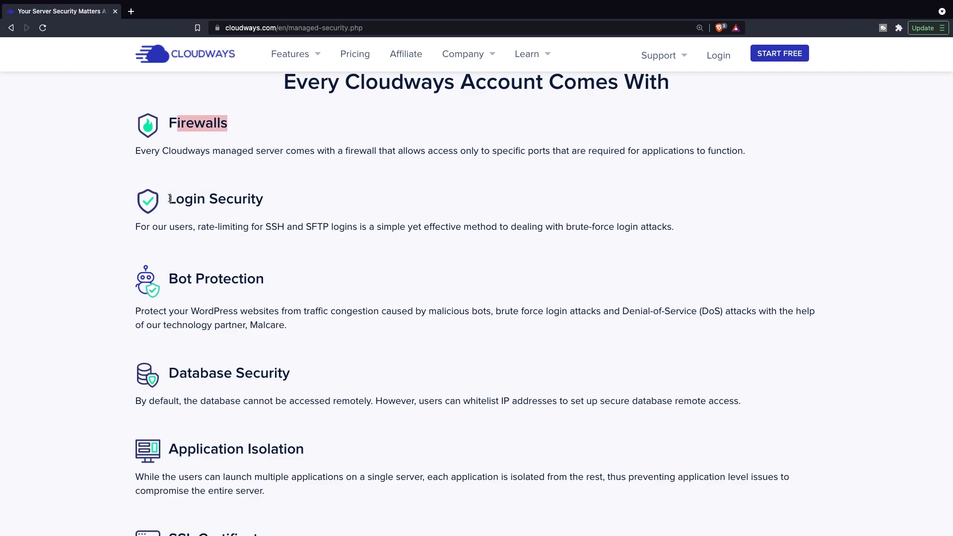
{"action": "scroll", "scroll_direction": "down", "scroll_amount": 3}
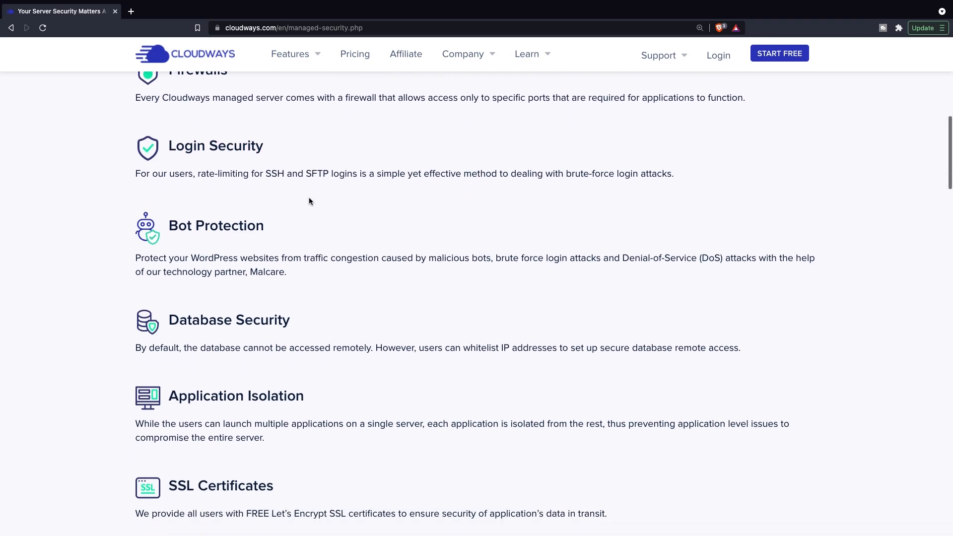
{"action": "mouse_move", "coordinate": [295, 228]}
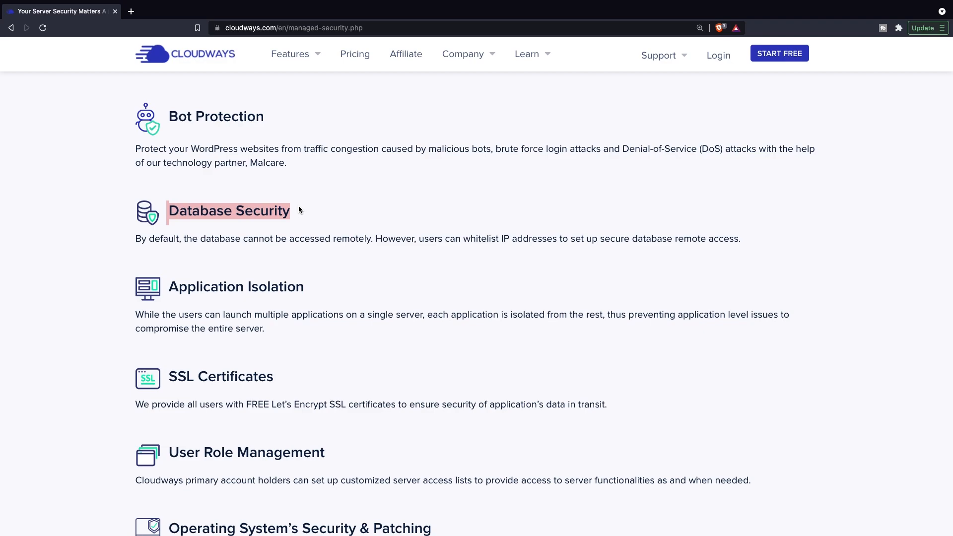
{"action": "mouse_move", "coordinate": [313, 214]}
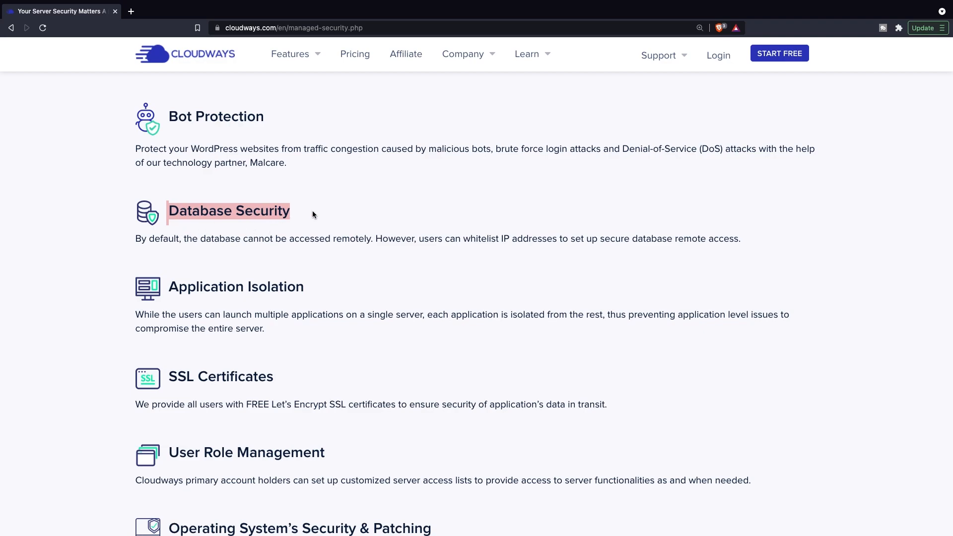
{"action": "scroll", "scroll_direction": "down", "scroll_amount": 3}
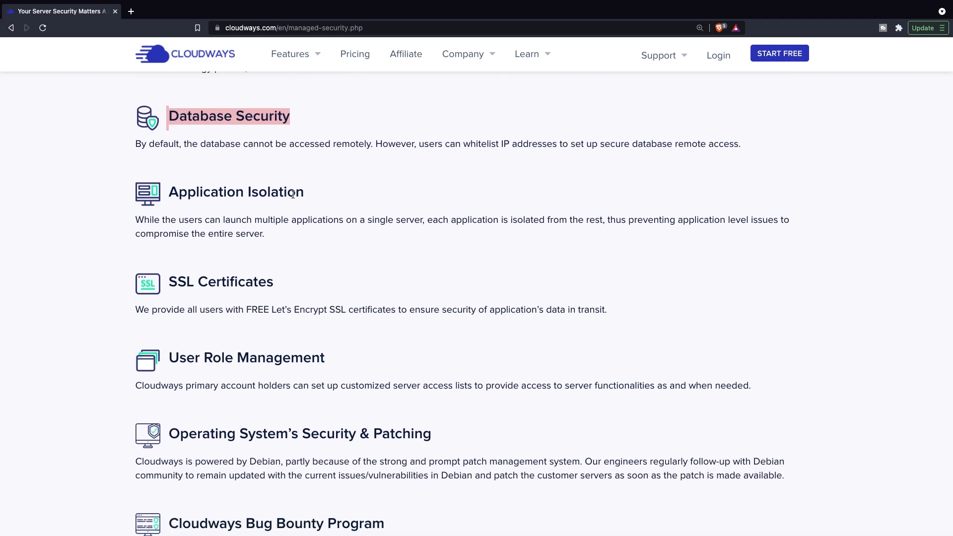
{"action": "scroll", "scroll_direction": "down", "scroll_amount": 3}
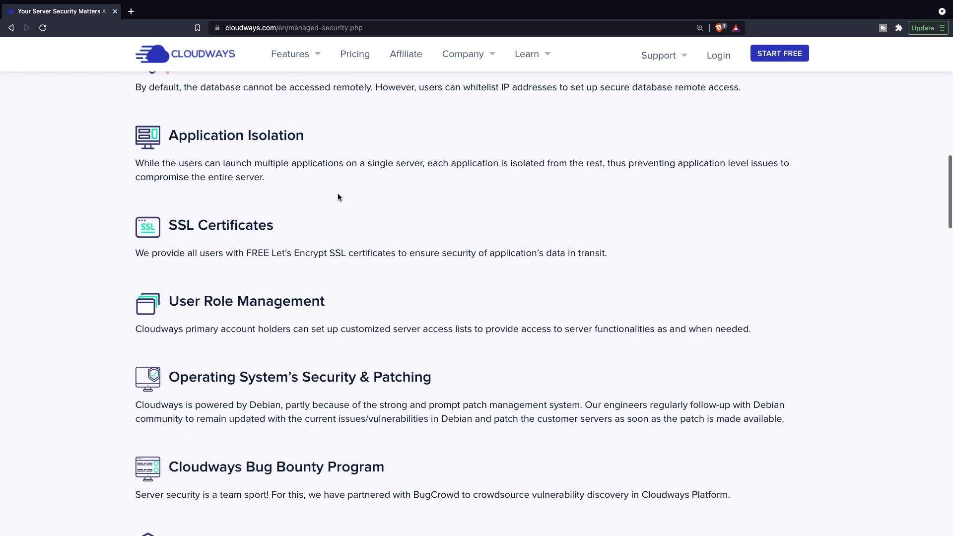
{"action": "scroll", "scroll_direction": "down", "scroll_amount": 3}
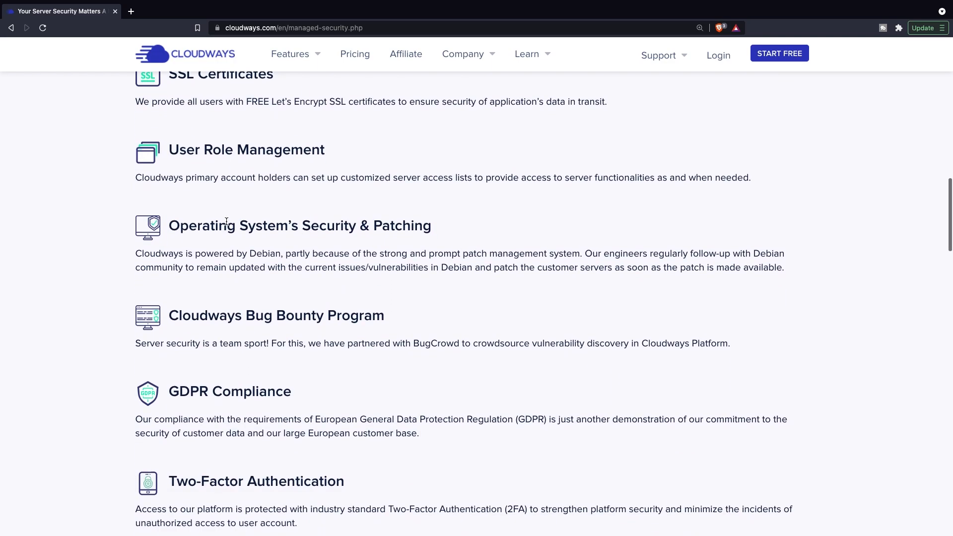
{"action": "scroll", "scroll_direction": "up", "scroll_amount": 3}
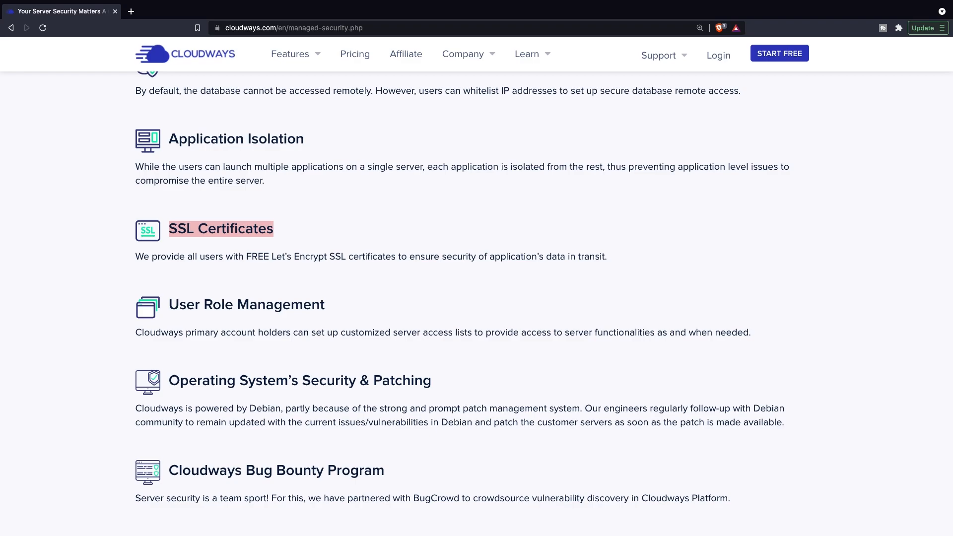
Step: Scroll past the FAQ section down to the security page footer
{"action": "scroll", "scroll_direction": "down", "scroll_amount": 3}
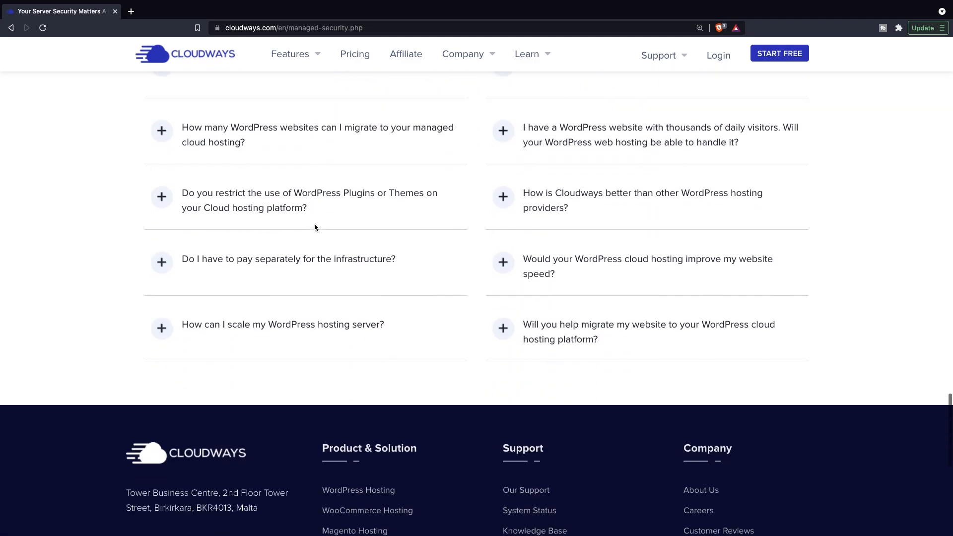
{"action": "scroll", "scroll_direction": "down", "scroll_amount": 3}
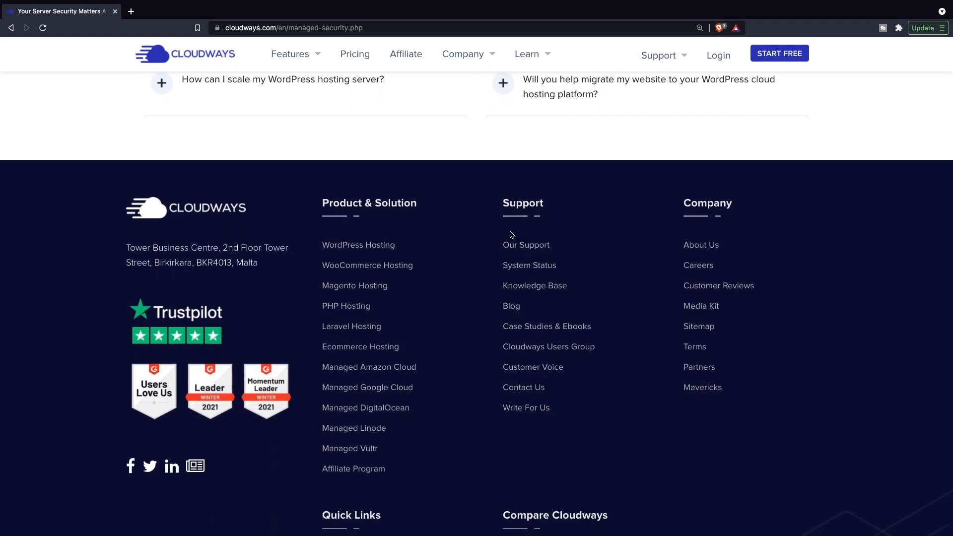
{"action": "mouse_move", "coordinate": [526, 245]}
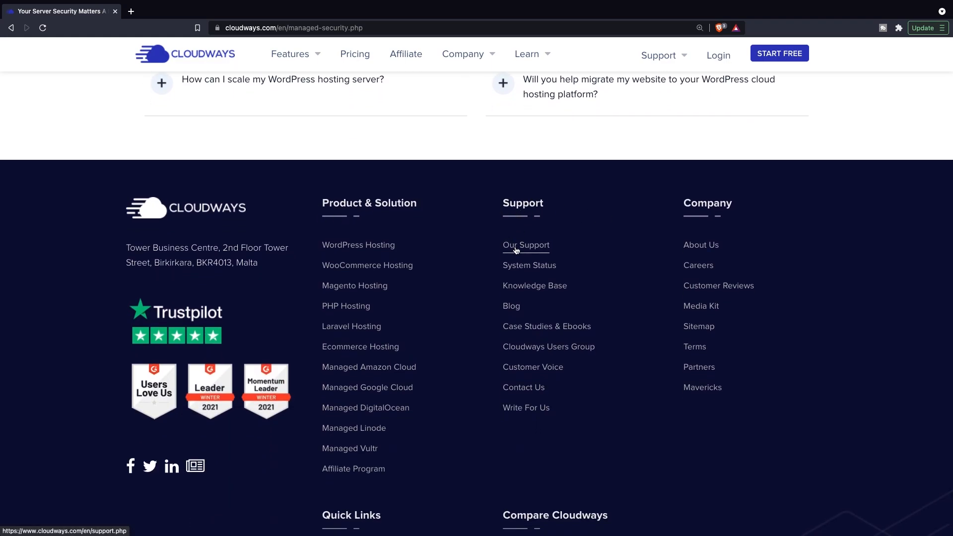
Step: Open the Support page and scroll to the add-on cards like Phone Support and Private Slack Channel
{"action": "left_click", "coordinate": [525, 245]}
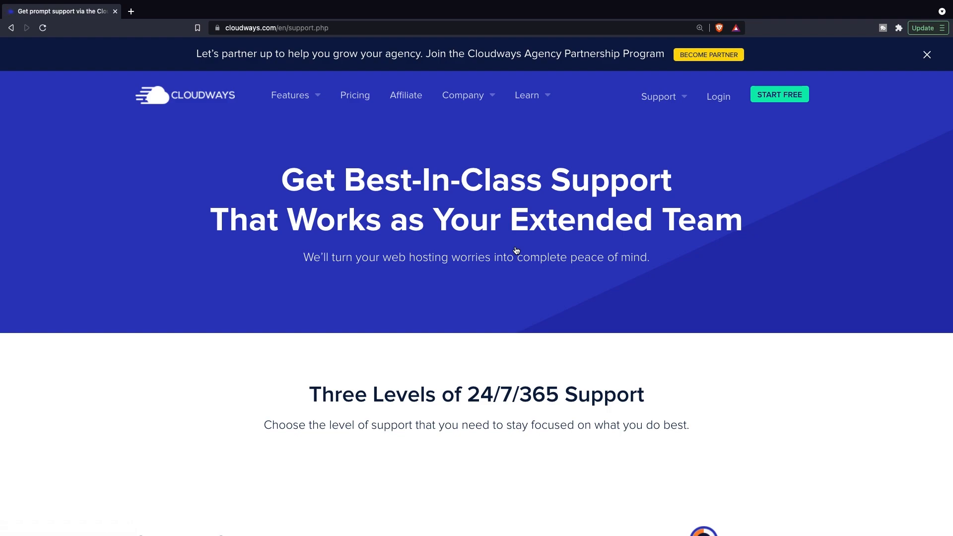
{"action": "mouse_move", "coordinate": [315, 384]}
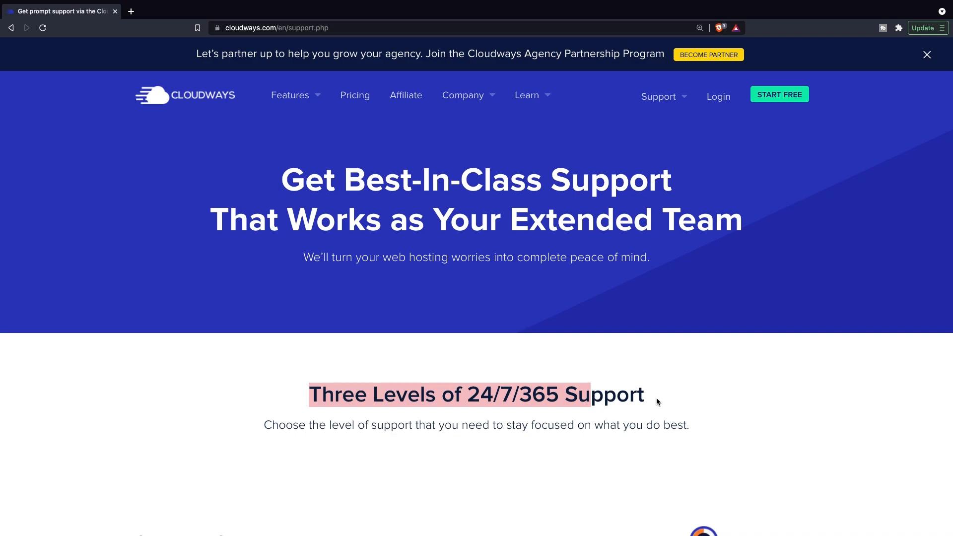
{"action": "scroll", "scroll_direction": "down", "scroll_amount": 3}
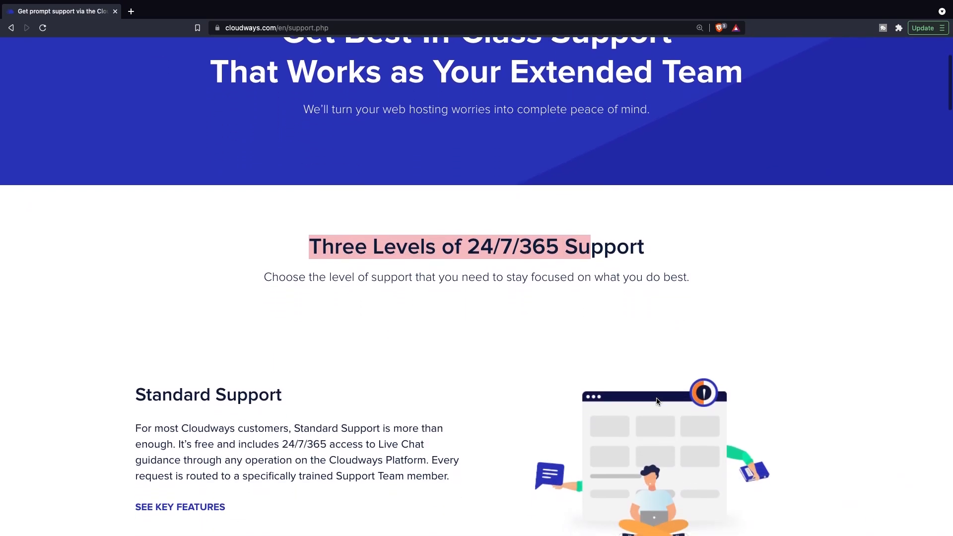
{"action": "scroll", "scroll_direction": "down", "scroll_amount": 3}
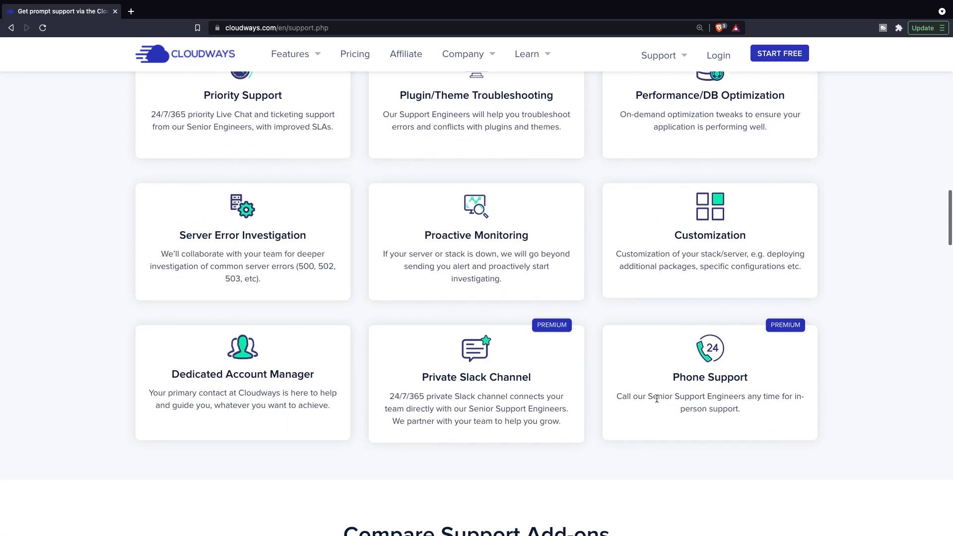
Step: Scroll through the Standard, Advanced and Premium plan comparison down to the footer links
{"action": "scroll", "scroll_direction": "down", "scroll_amount": 3}
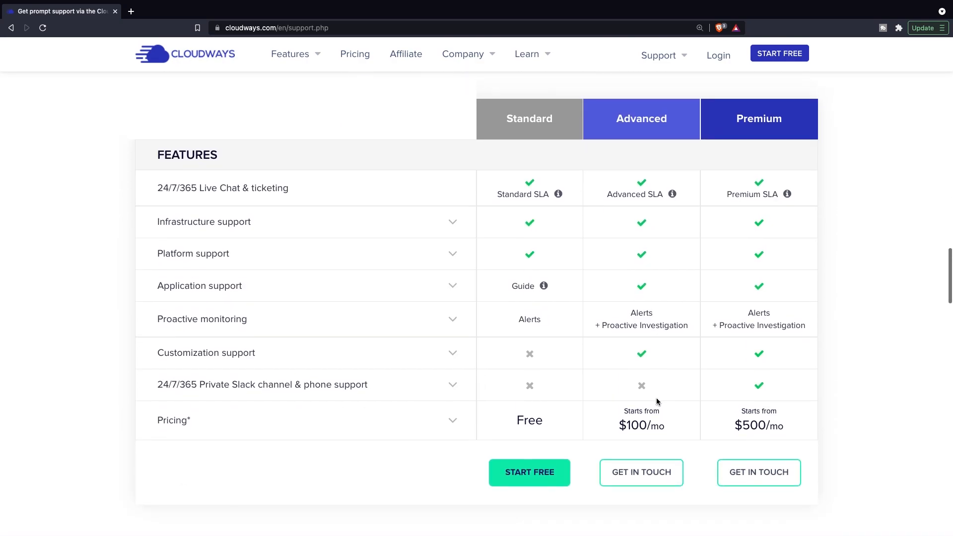
{"action": "mouse_move", "coordinate": [528, 168]}
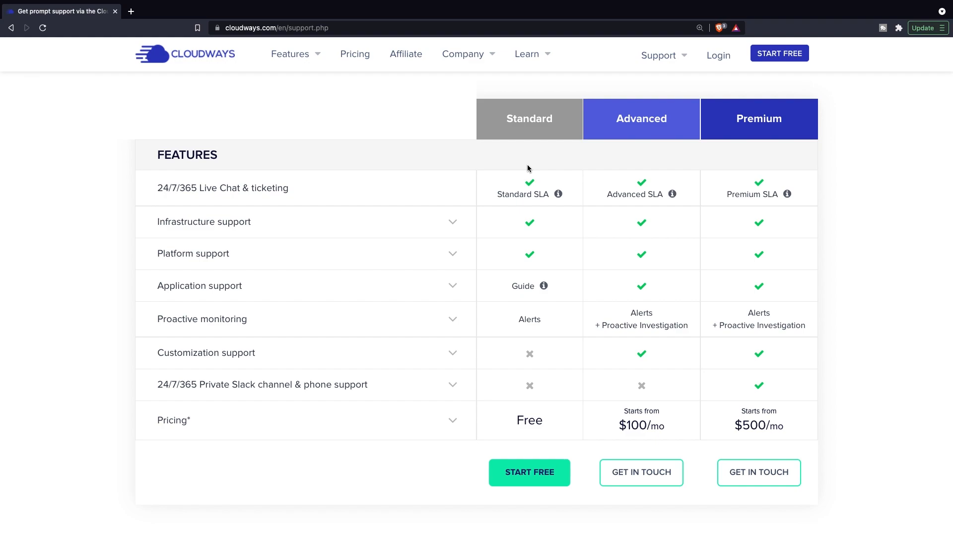
{"action": "mouse_move", "coordinate": [569, 109]}
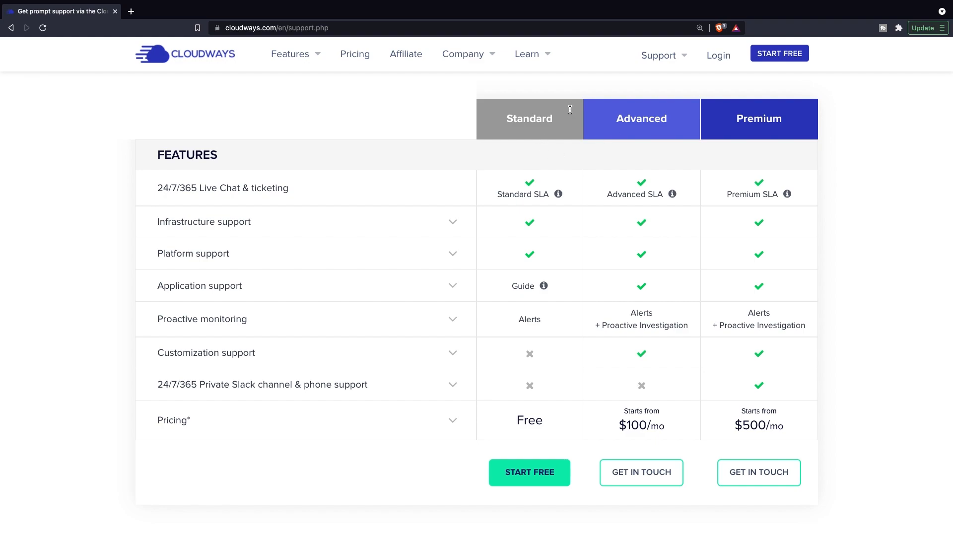
{"action": "mouse_move", "coordinate": [682, 139]}
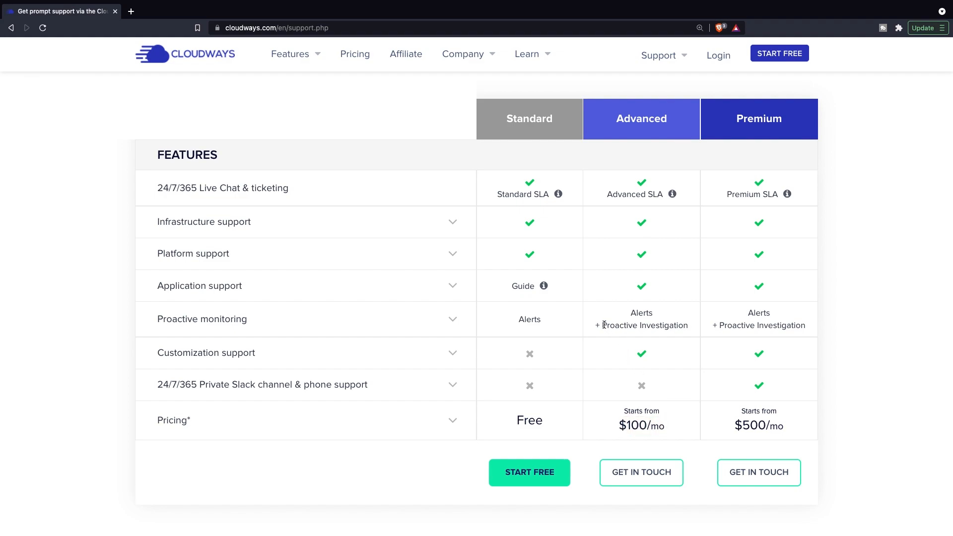
{"action": "mouse_move", "coordinate": [691, 330]}
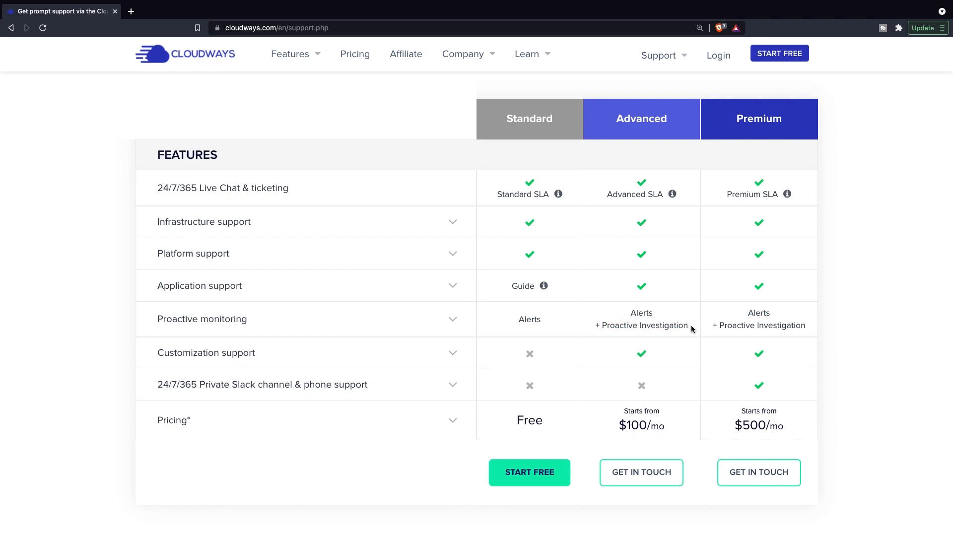
{"action": "mouse_move", "coordinate": [630, 364]}
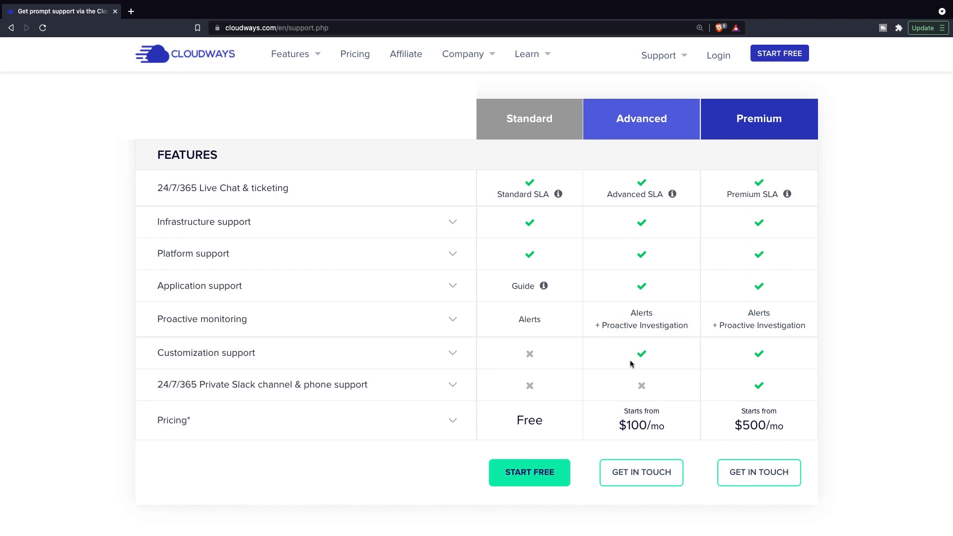
{"action": "mouse_move", "coordinate": [646, 360]}
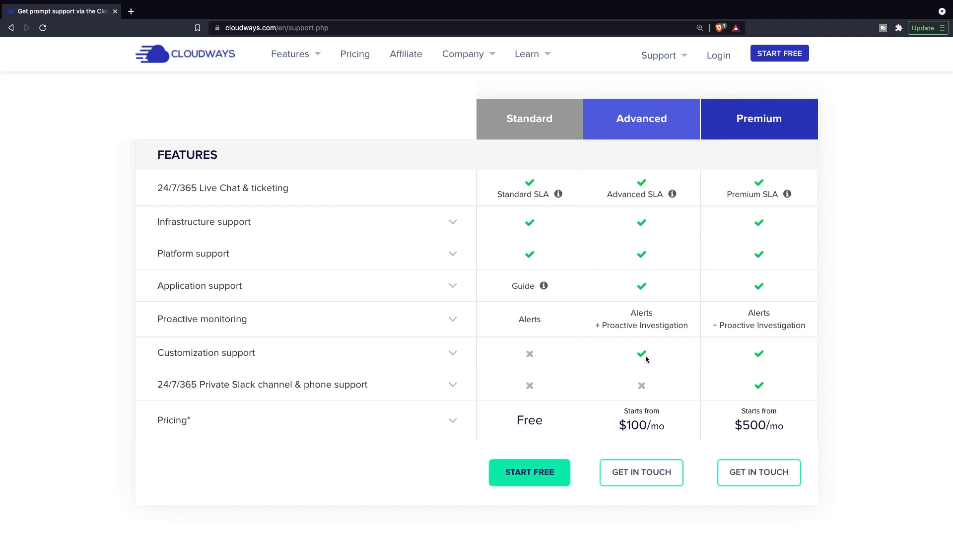
{"action": "mouse_move", "coordinate": [759, 309]}
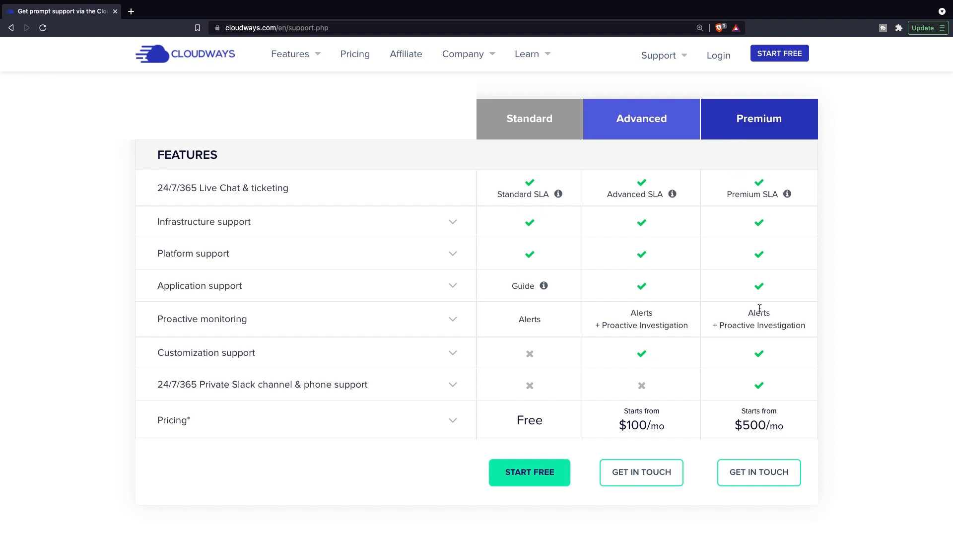
{"action": "mouse_move", "coordinate": [750, 139]}
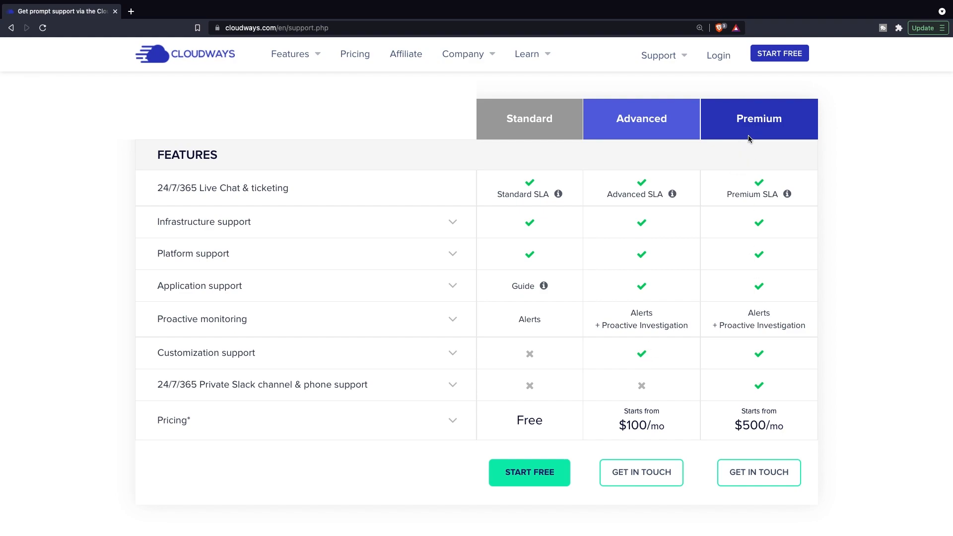
{"action": "mouse_move", "coordinate": [790, 427]}
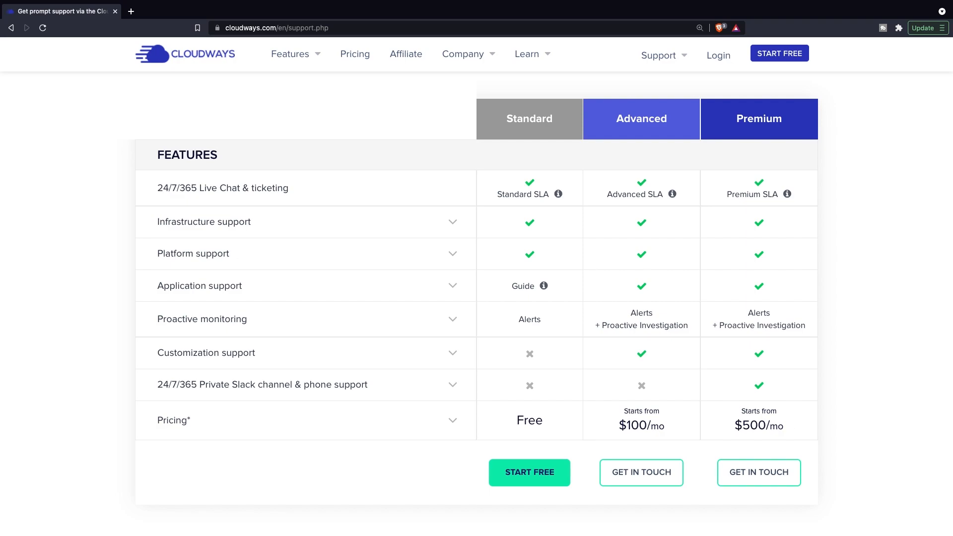
{"action": "mouse_move", "coordinate": [785, 417]}
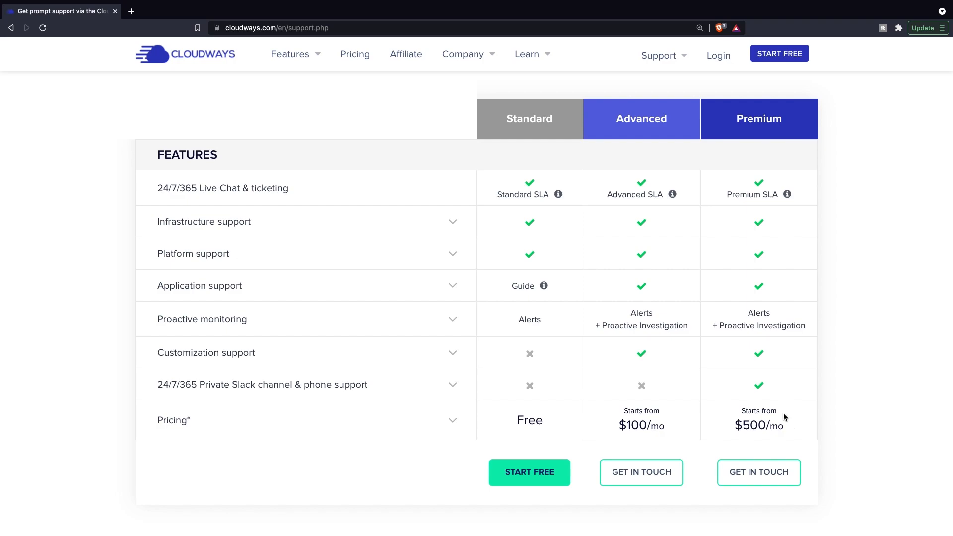
{"action": "scroll", "scroll_direction": "down", "scroll_amount": 3}
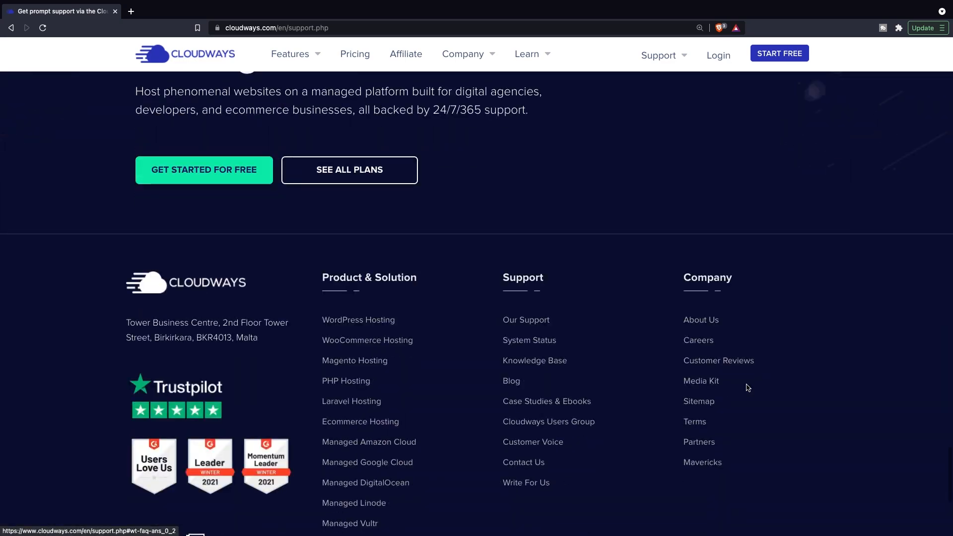
{"action": "scroll", "scroll_direction": "down", "scroll_amount": 3}
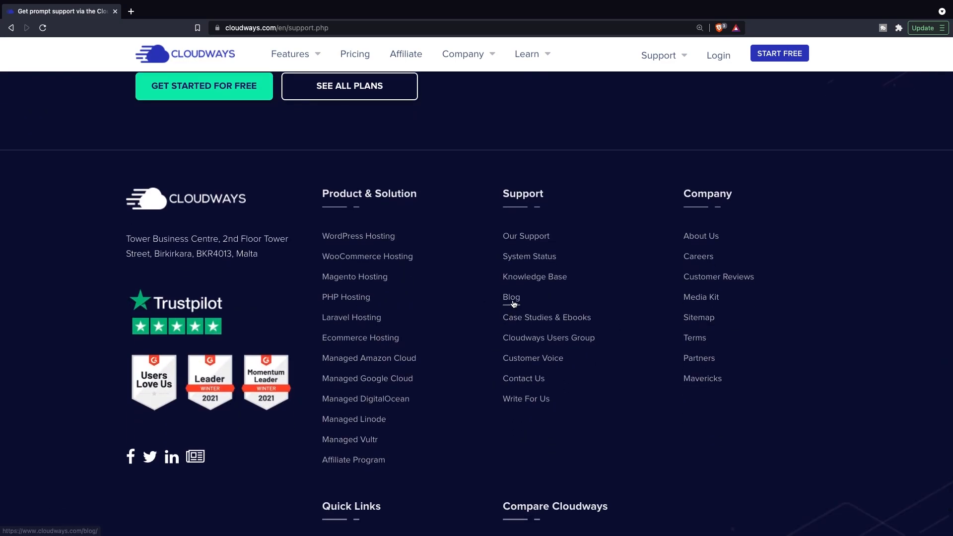
Step: Open the blog author page from the footer and load more of their articles
{"action": "left_click", "coordinate": [511, 297]}
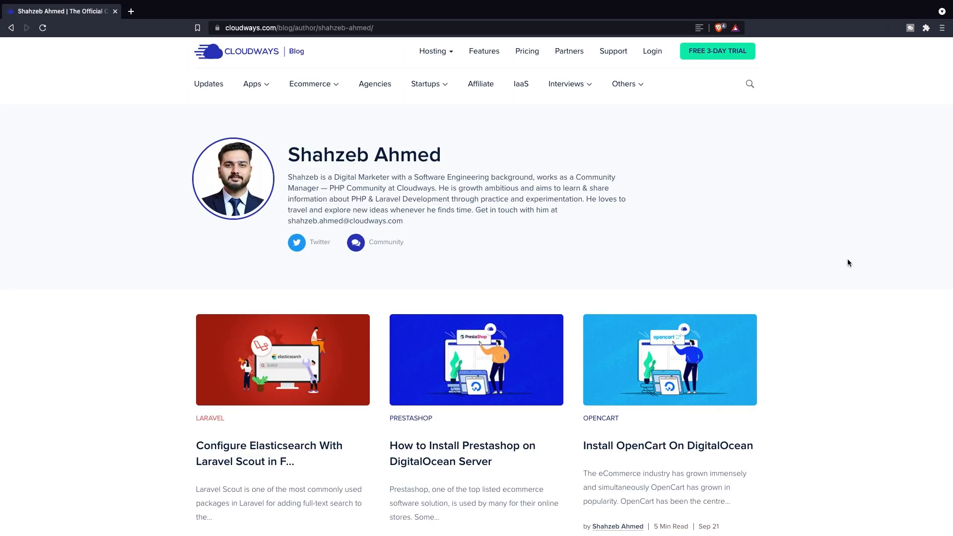
{"action": "scroll", "scroll_direction": "down", "scroll_amount": 3}
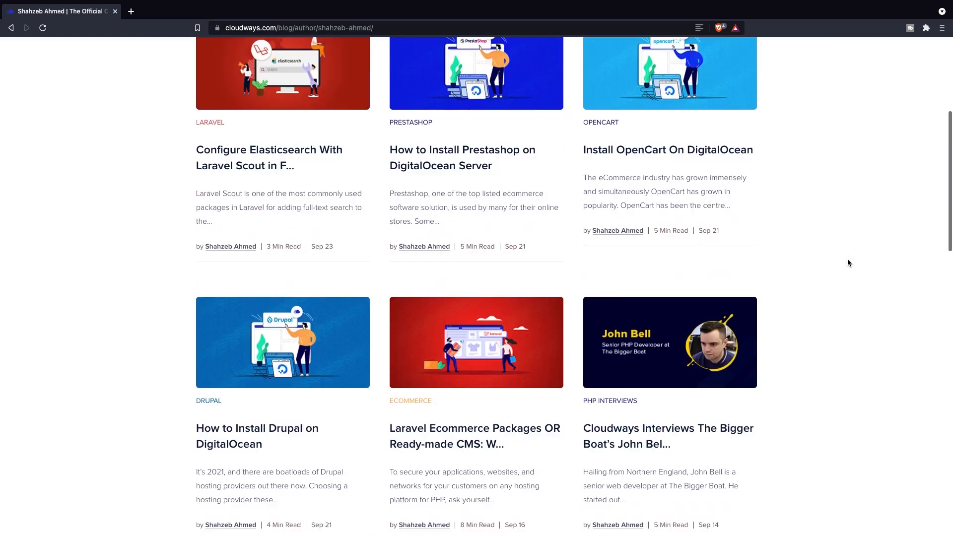
{"action": "scroll", "scroll_direction": "down", "scroll_amount": 3}
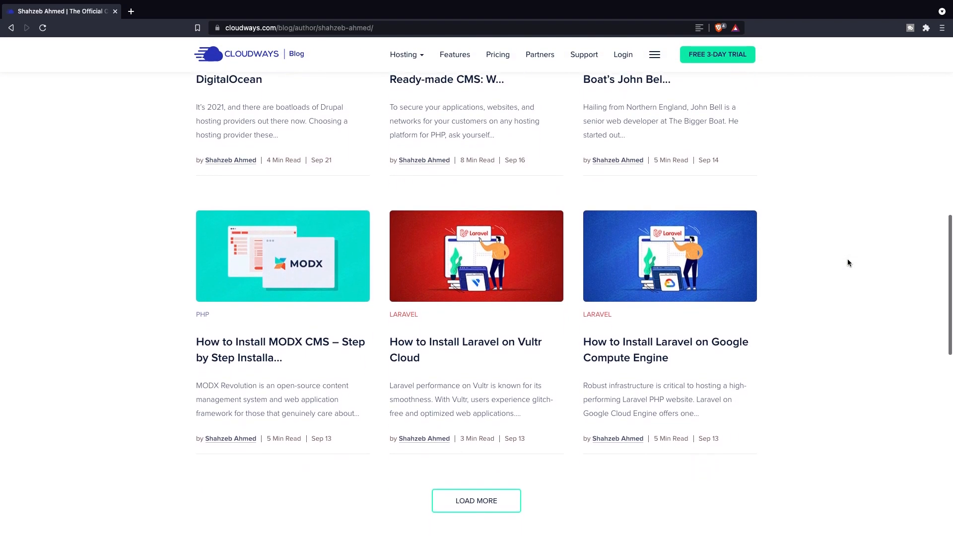
{"action": "scroll", "scroll_direction": "down", "scroll_amount": 3}
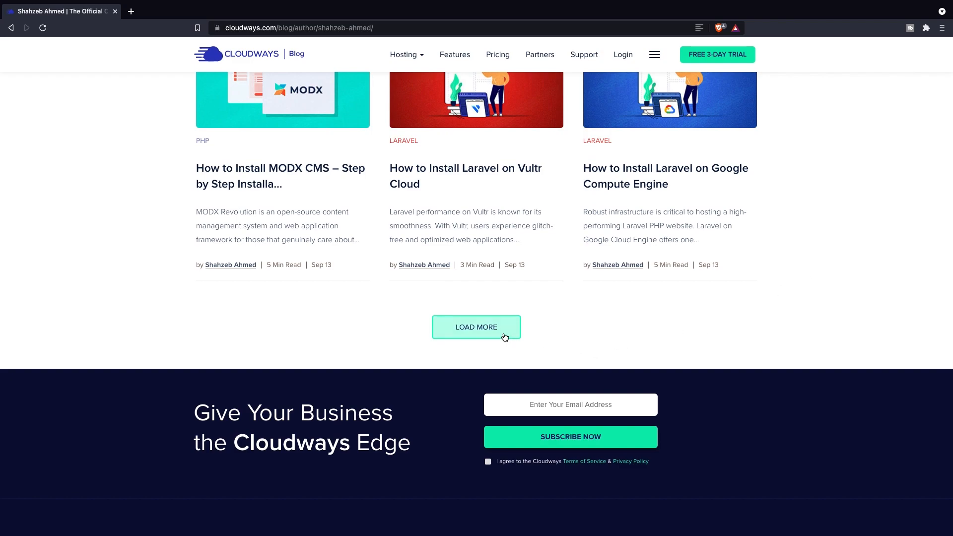
{"action": "left_click", "coordinate": [476, 328]}
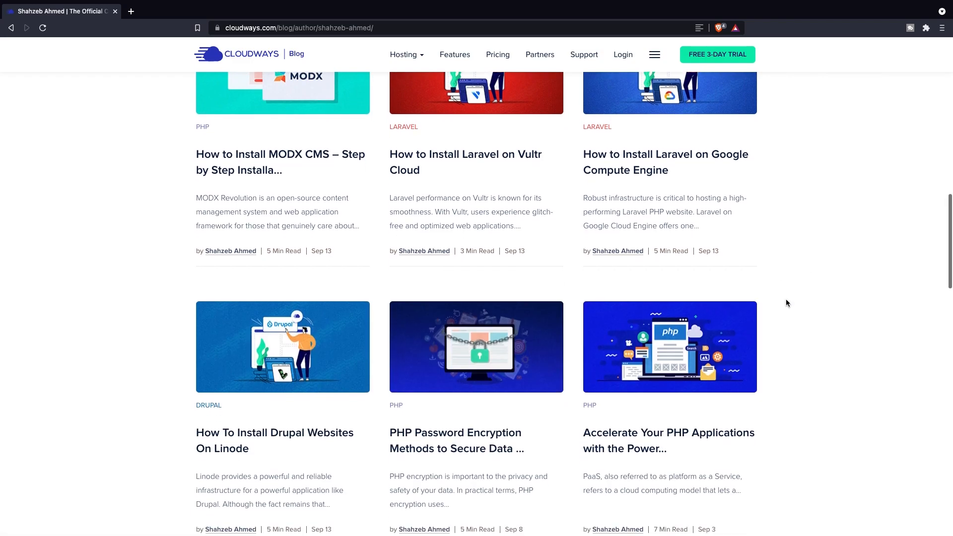
{"action": "scroll", "scroll_direction": "down", "scroll_amount": 3}
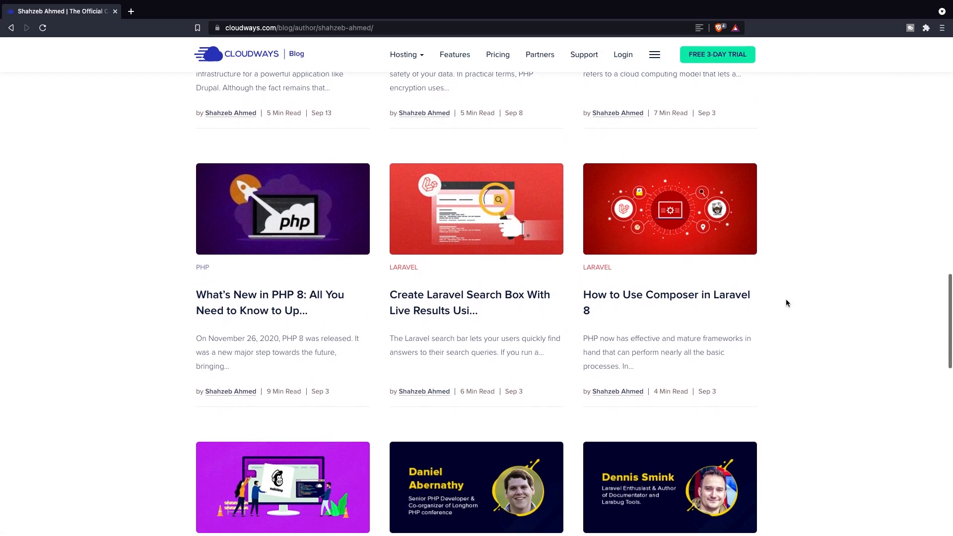
{"action": "scroll", "scroll_direction": "down", "scroll_amount": 3}
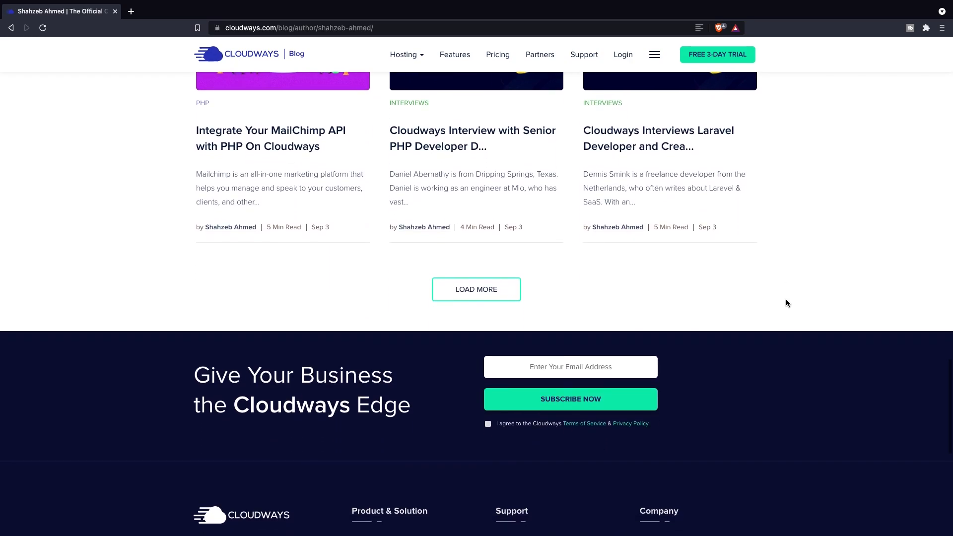